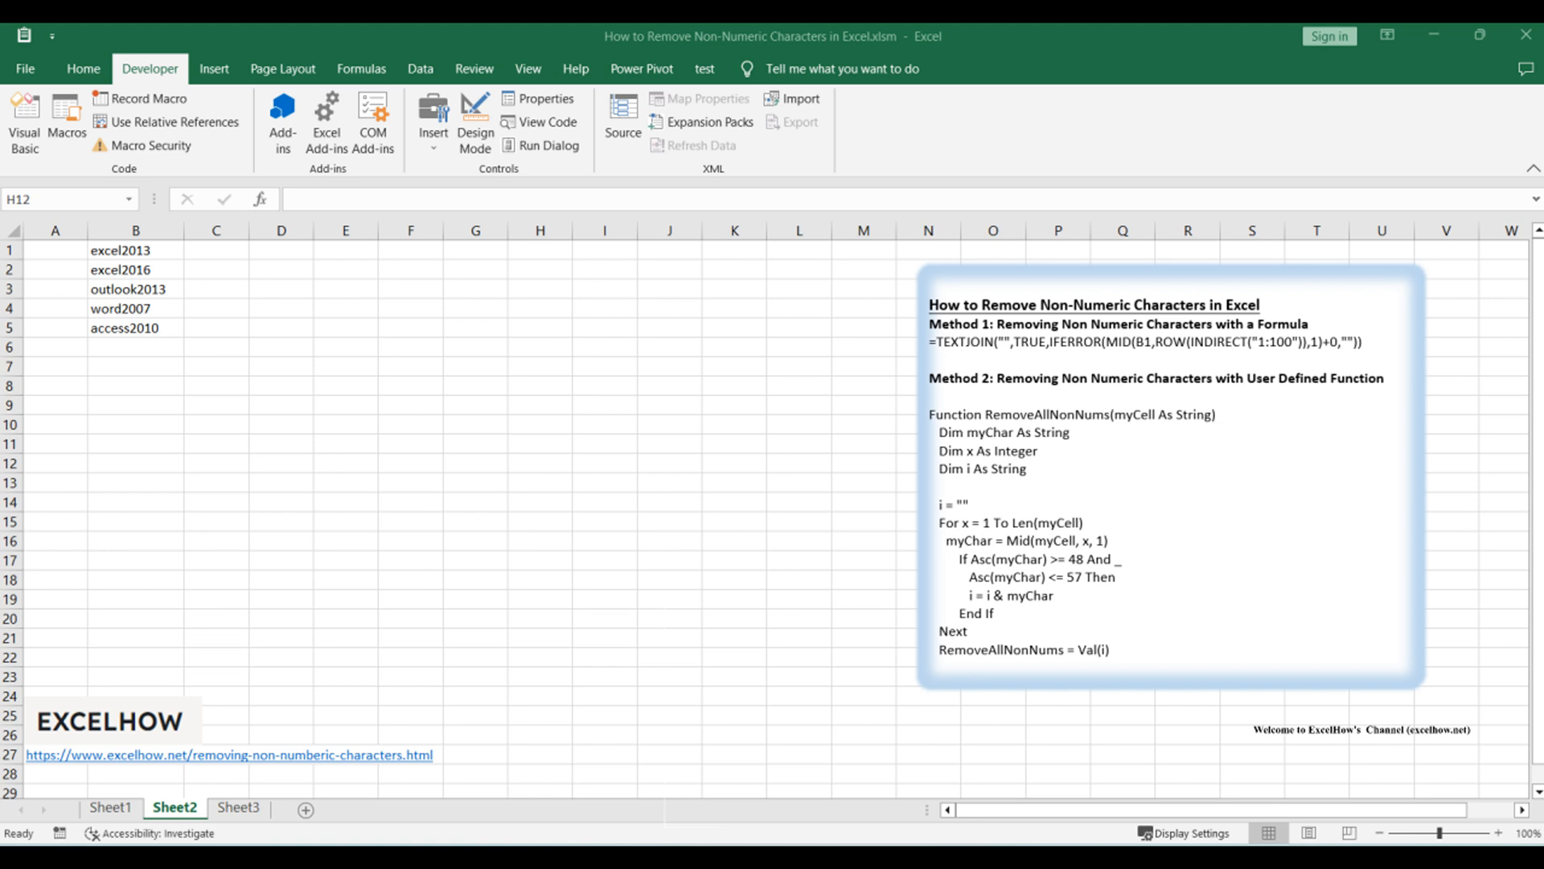
Switch to Sheet1 to view the formula-method title sheet.
{"action": "left_click", "coordinate": [110, 808]}
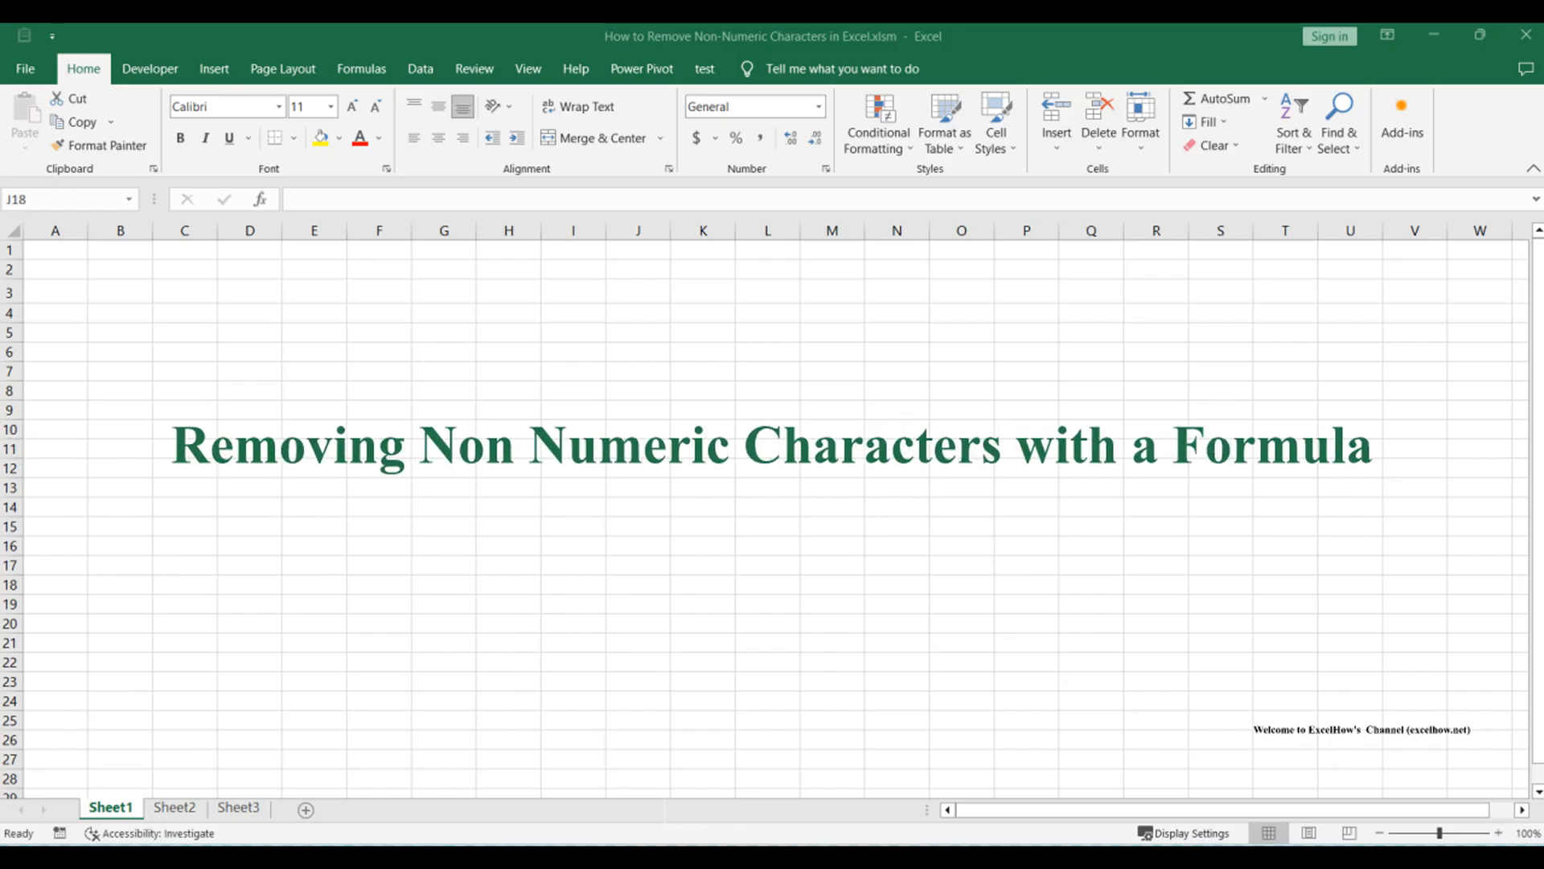
Return to Sheet2 and select cells among the sample text entries and method notes.
{"action": "left_click", "coordinate": [175, 808]}
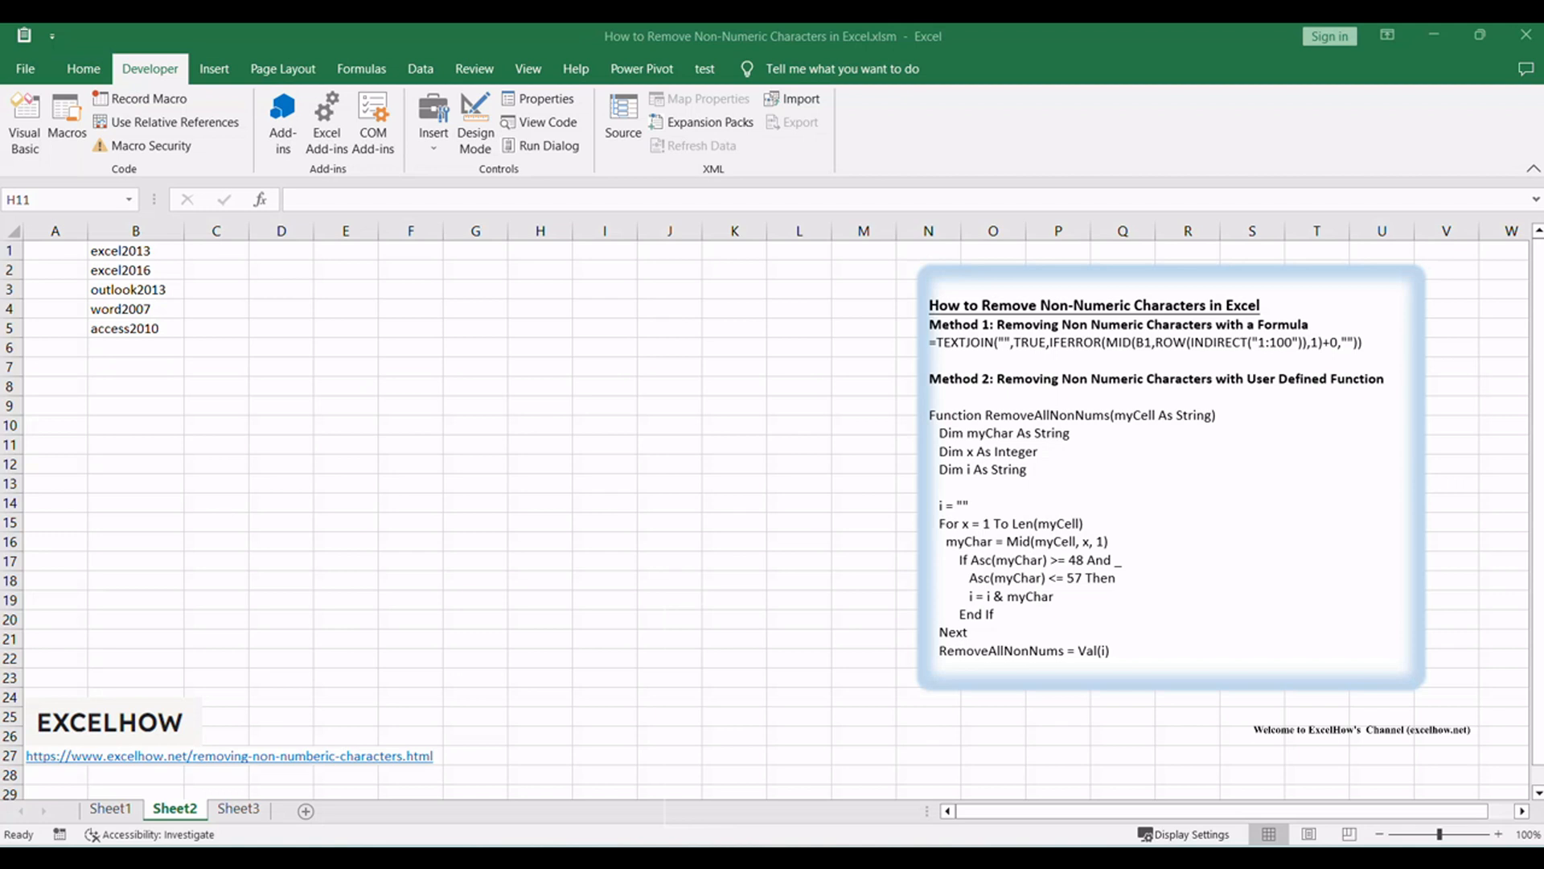
{"action": "left_click", "coordinate": [540, 444]}
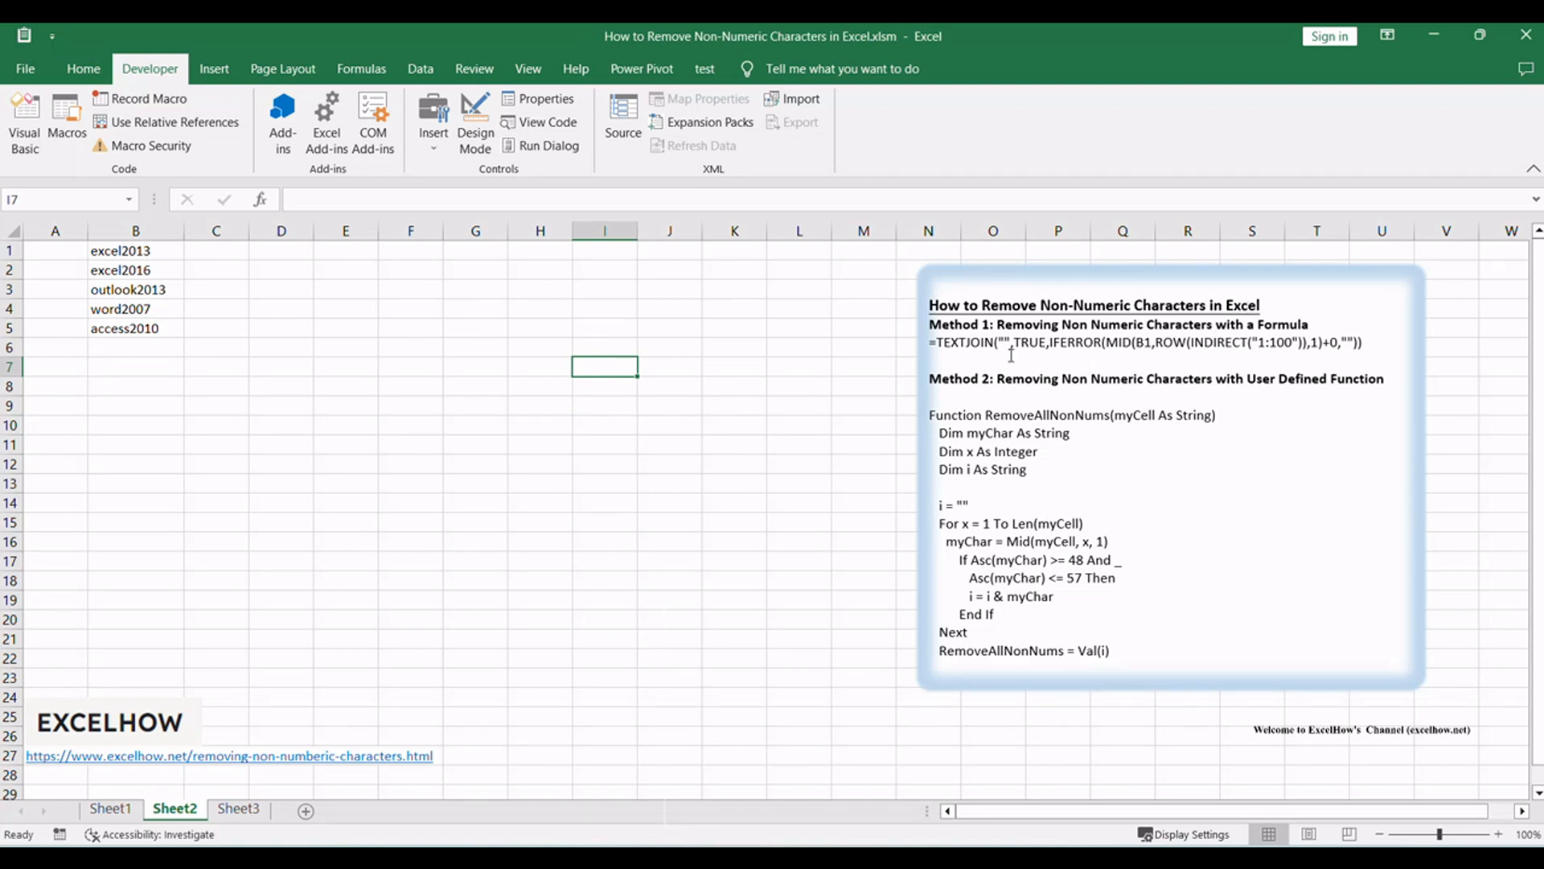
{"action": "mouse_move", "coordinate": [491, 523]}
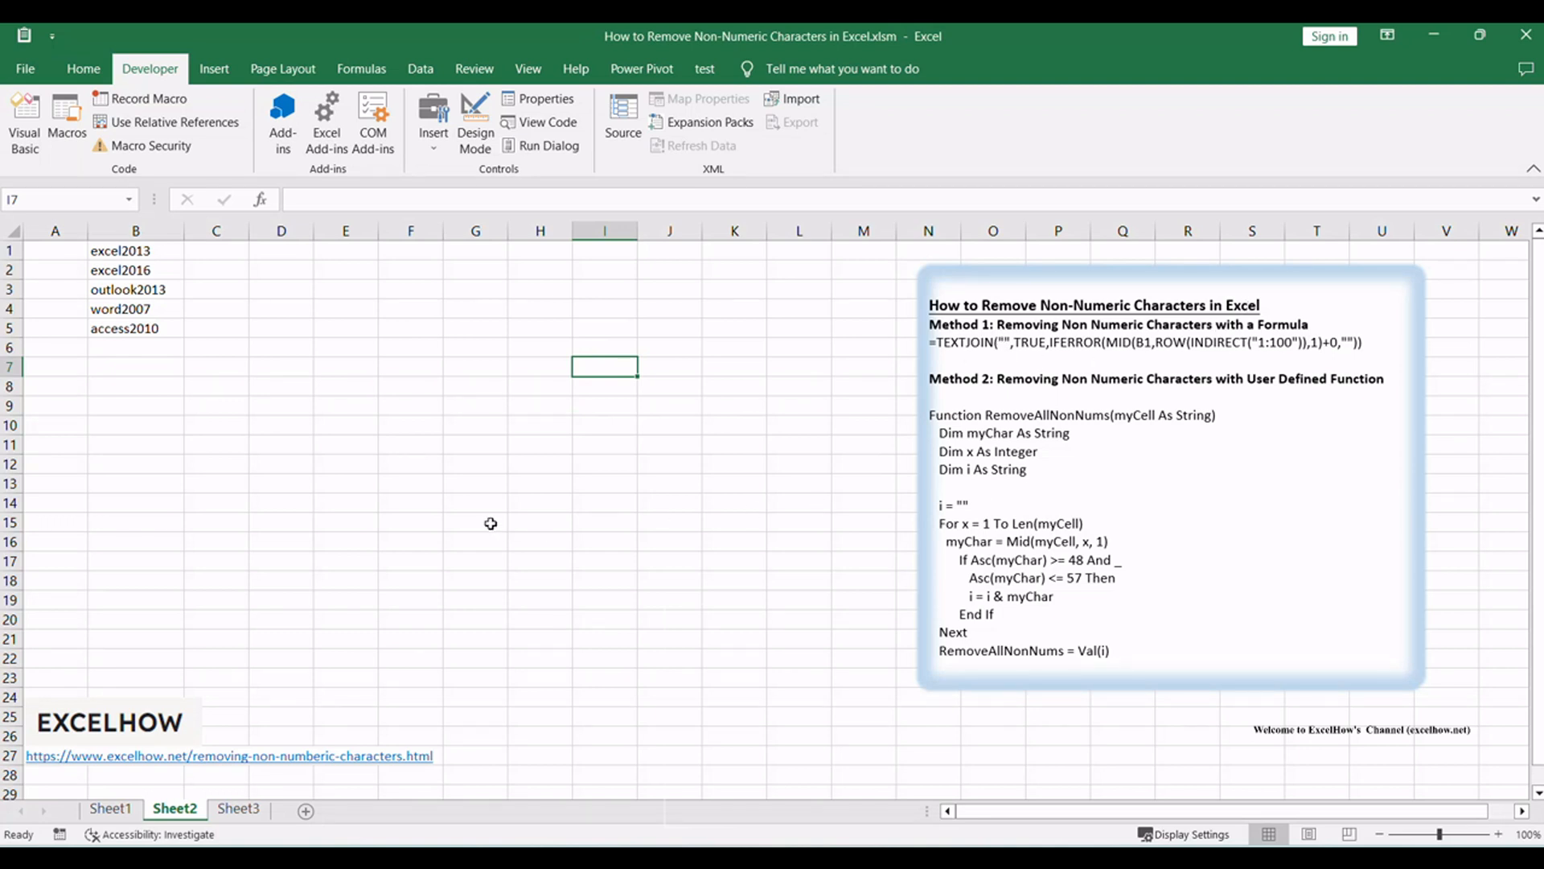
{"action": "left_click", "coordinate": [475, 521]}
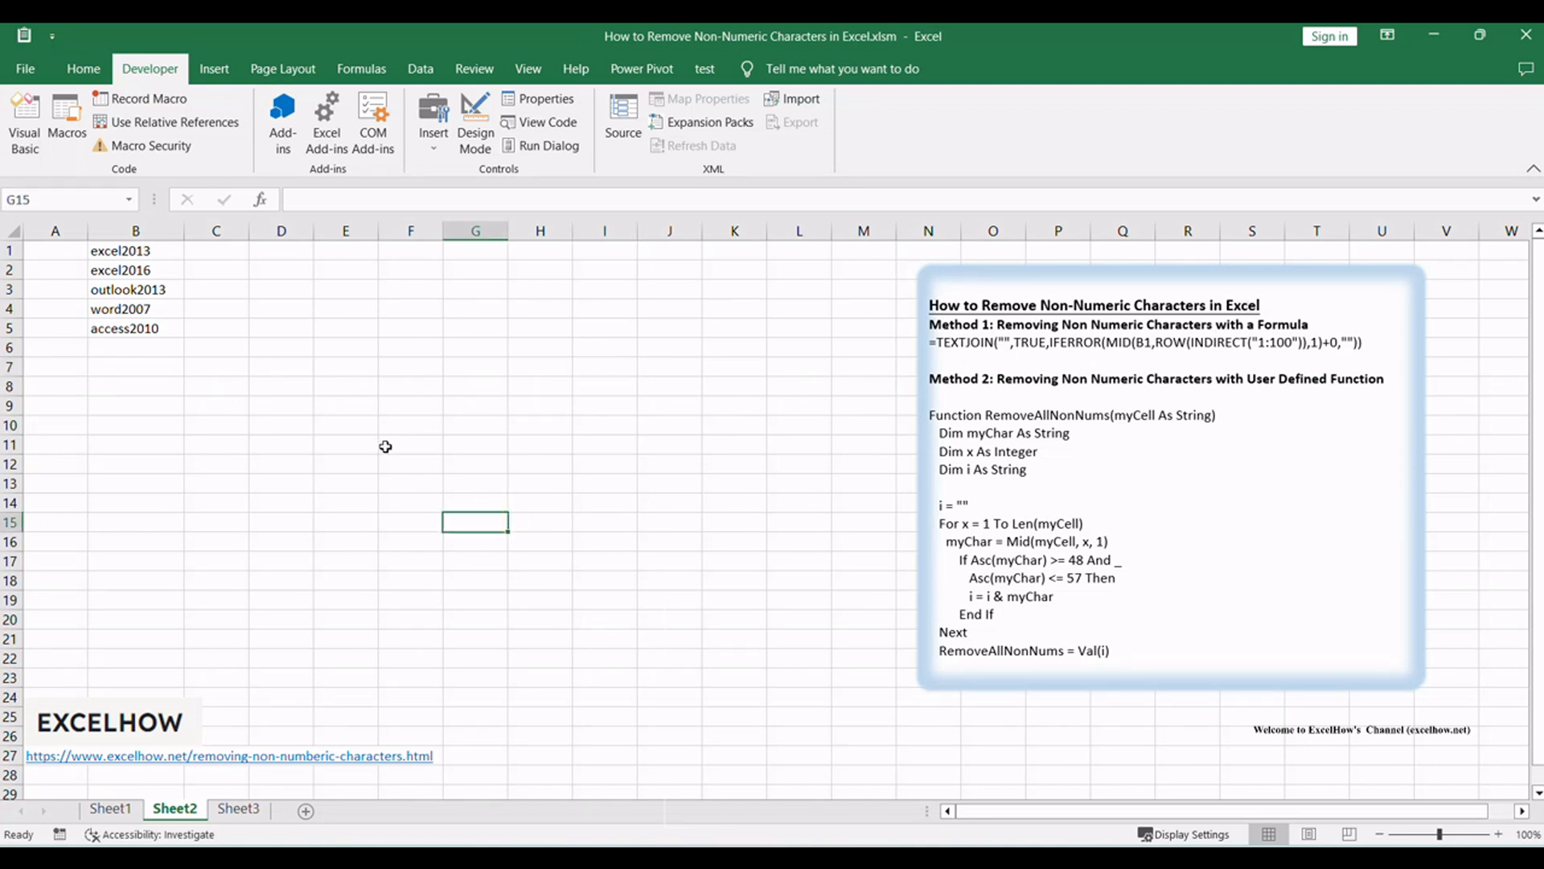
{"action": "mouse_move", "coordinate": [93, 356]}
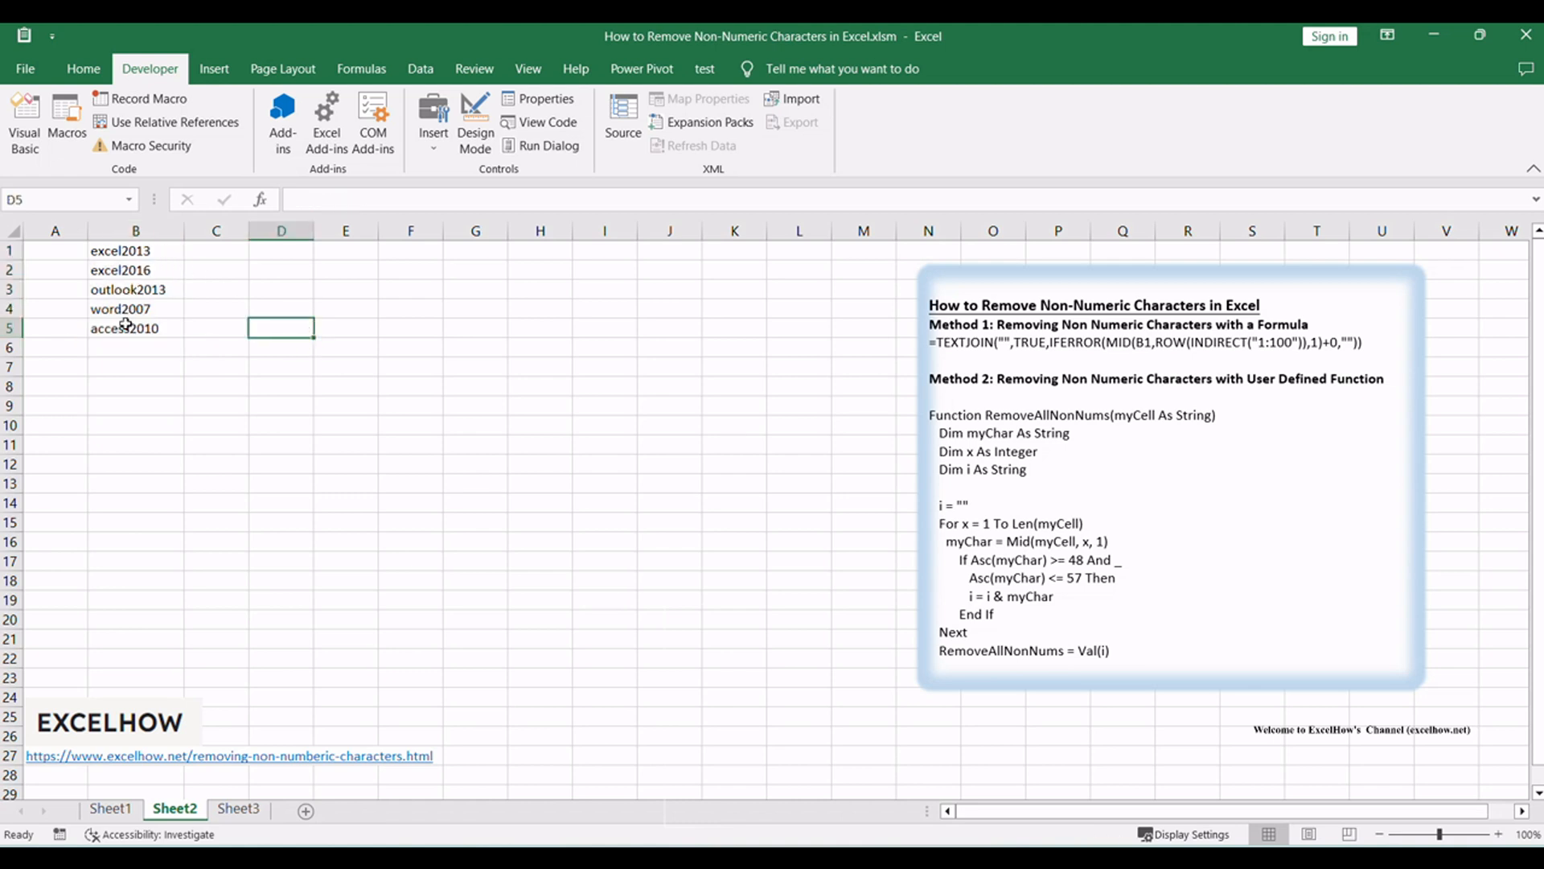
{"action": "mouse_move", "coordinate": [535, 355]}
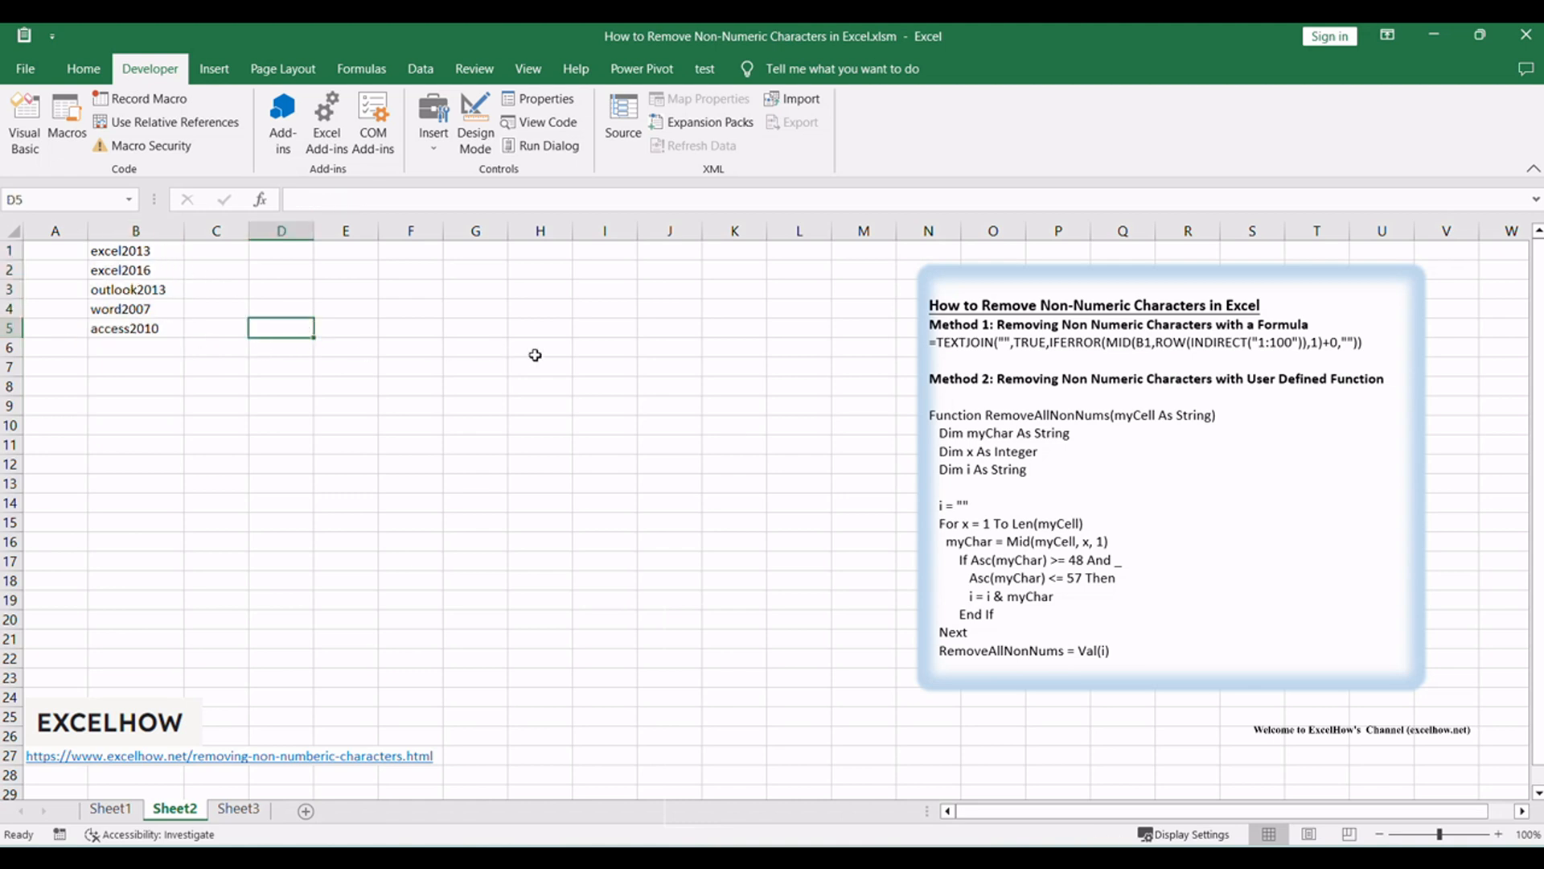
{"action": "mouse_move", "coordinate": [703, 361]}
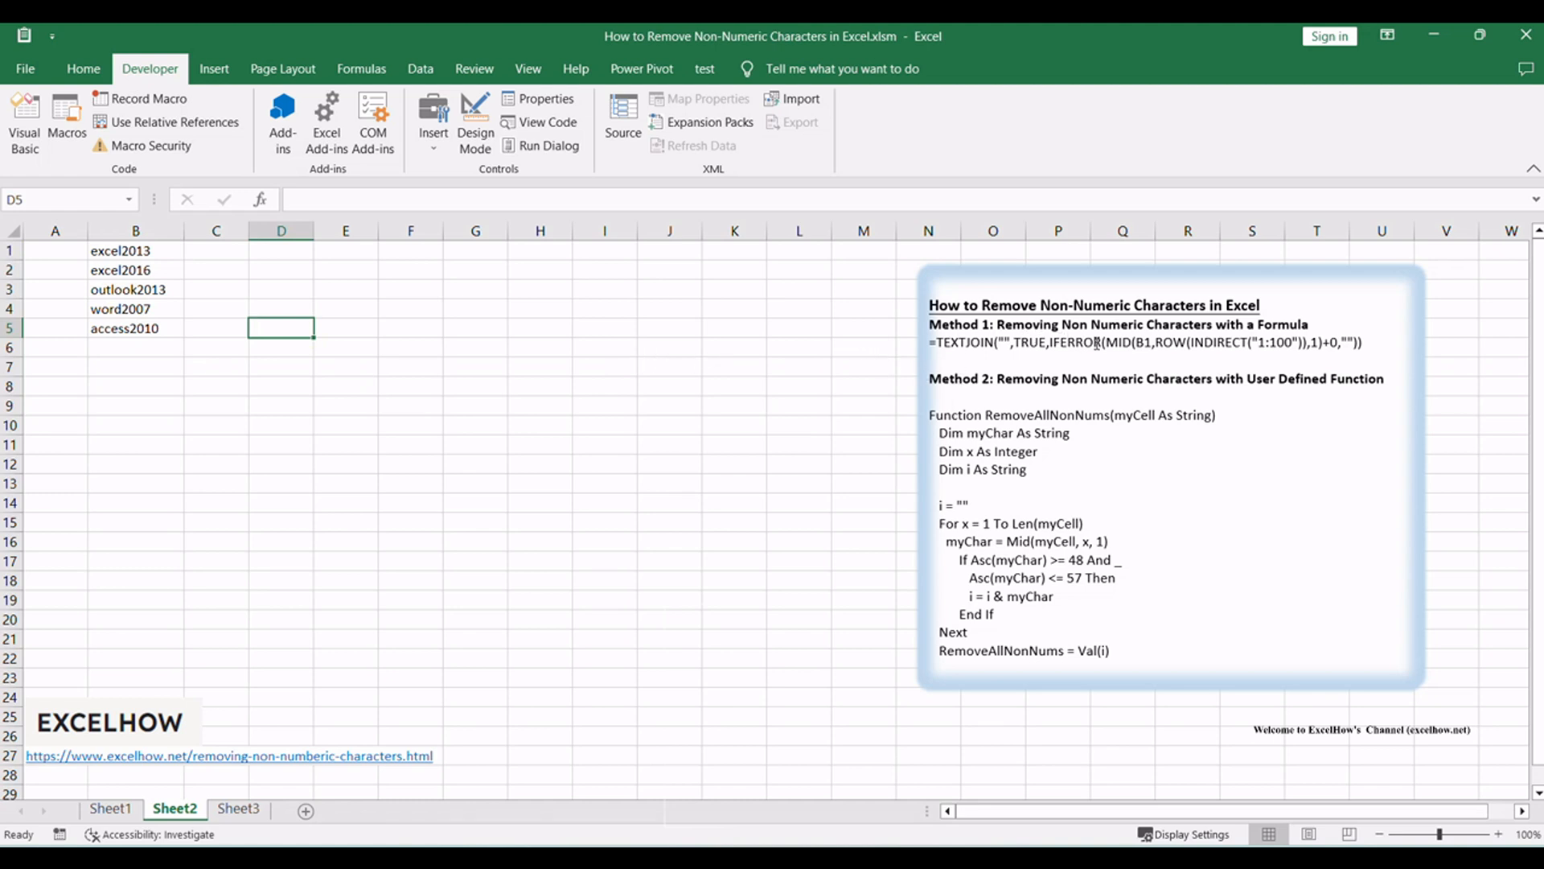
{"action": "mouse_move", "coordinate": [537, 355]}
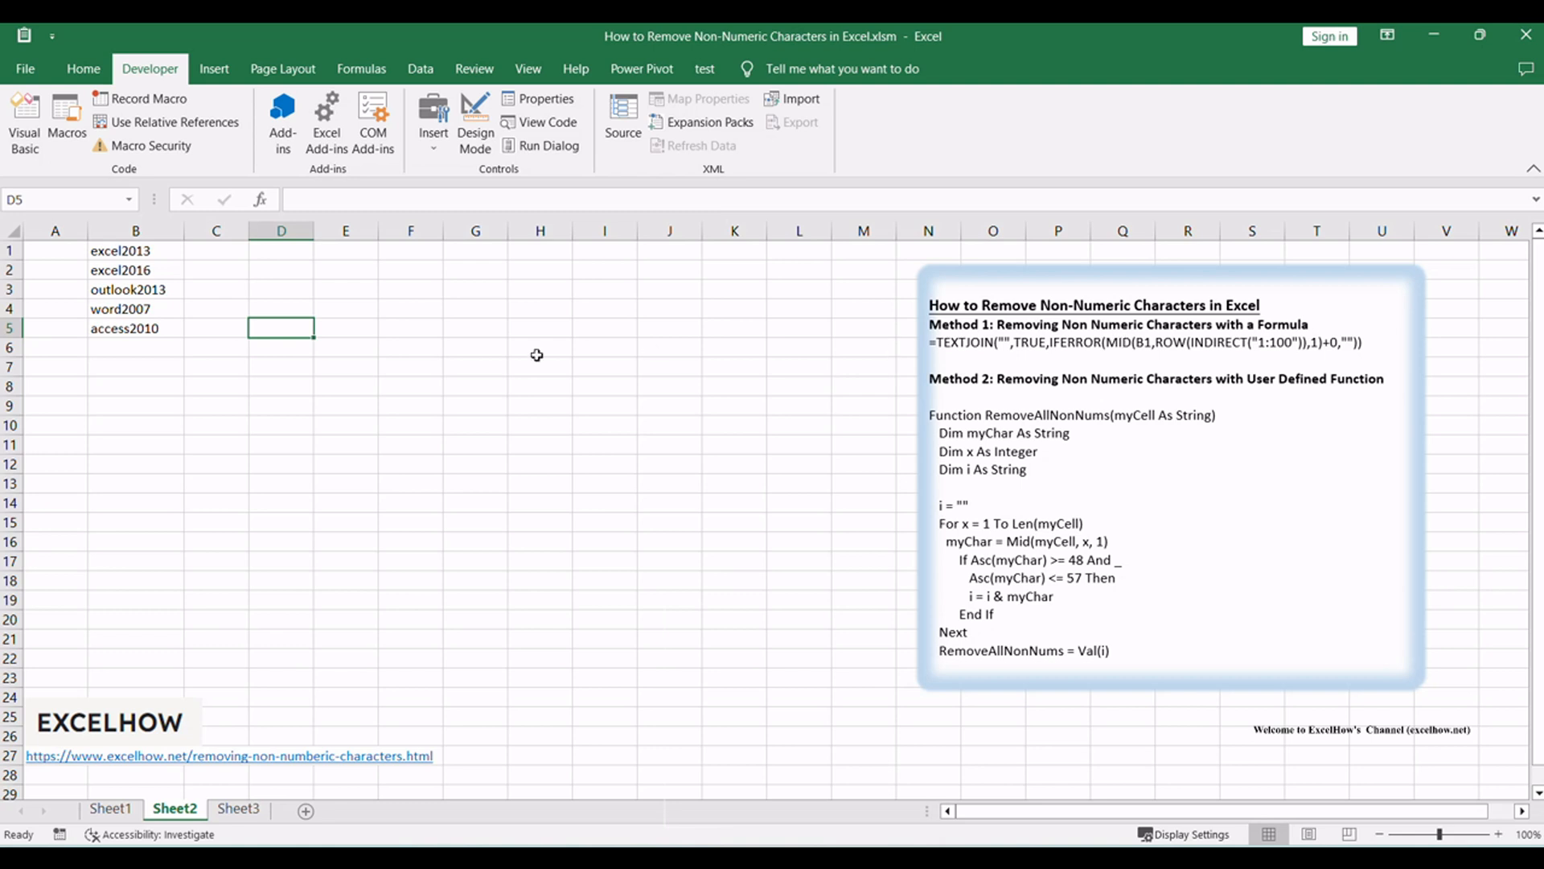
Enter the TEXTJOIN/IFERROR/MID array formula in C1 and fill it down to C5.
{"action": "left_click", "coordinate": [345, 346]}
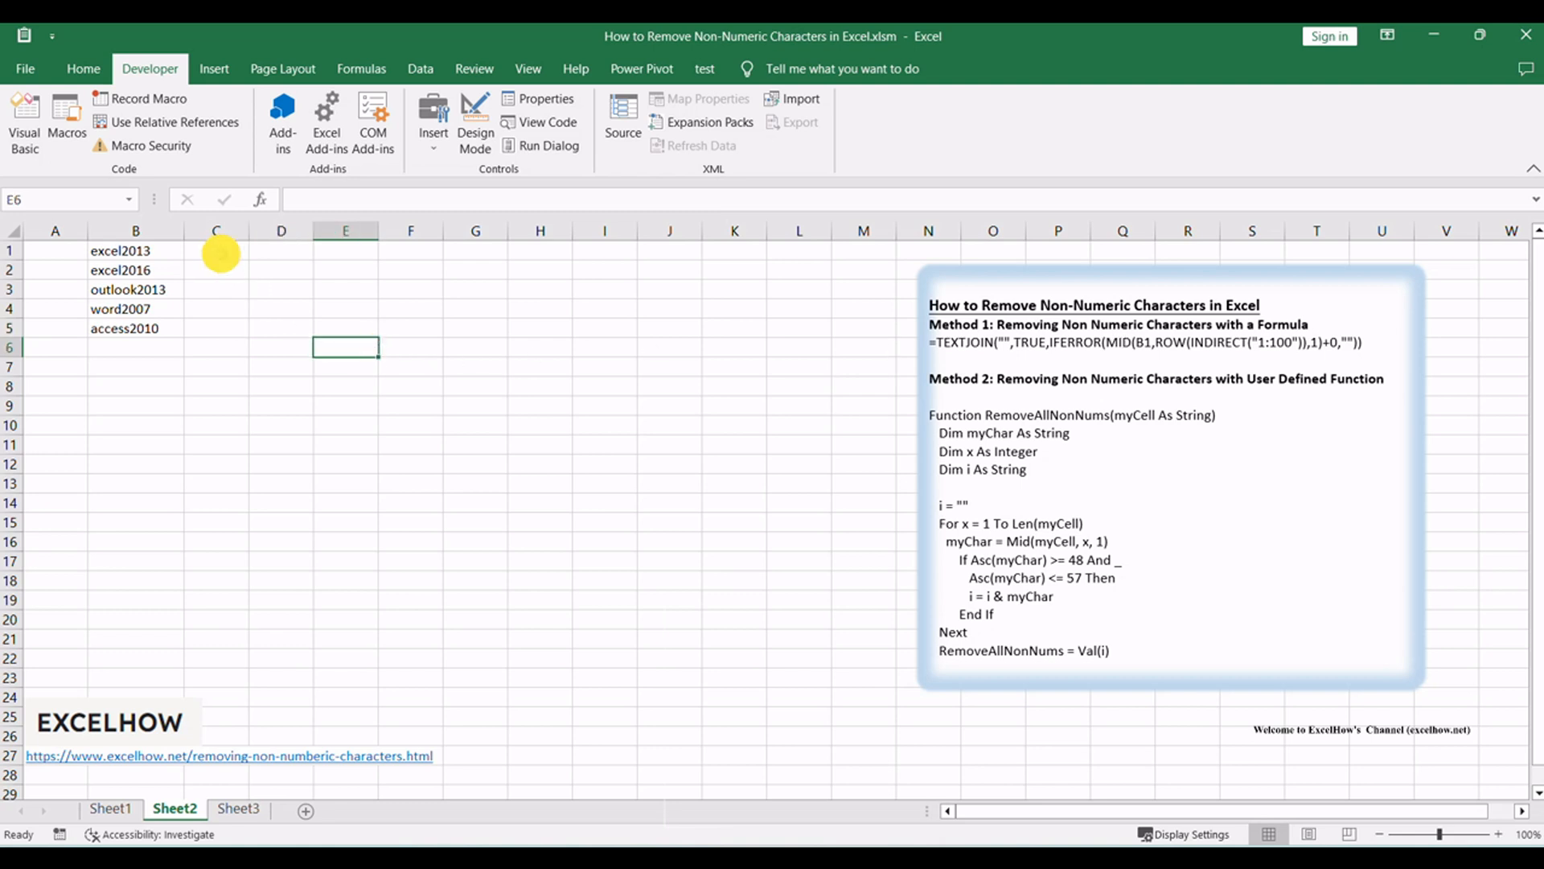
{"action": "type", "text": "=TEXTJOIN(\"\",TRUE,IFERROR(MID(B1,ROW(INDIRECT(\"1:100\")),1)+0,\"\"))"}
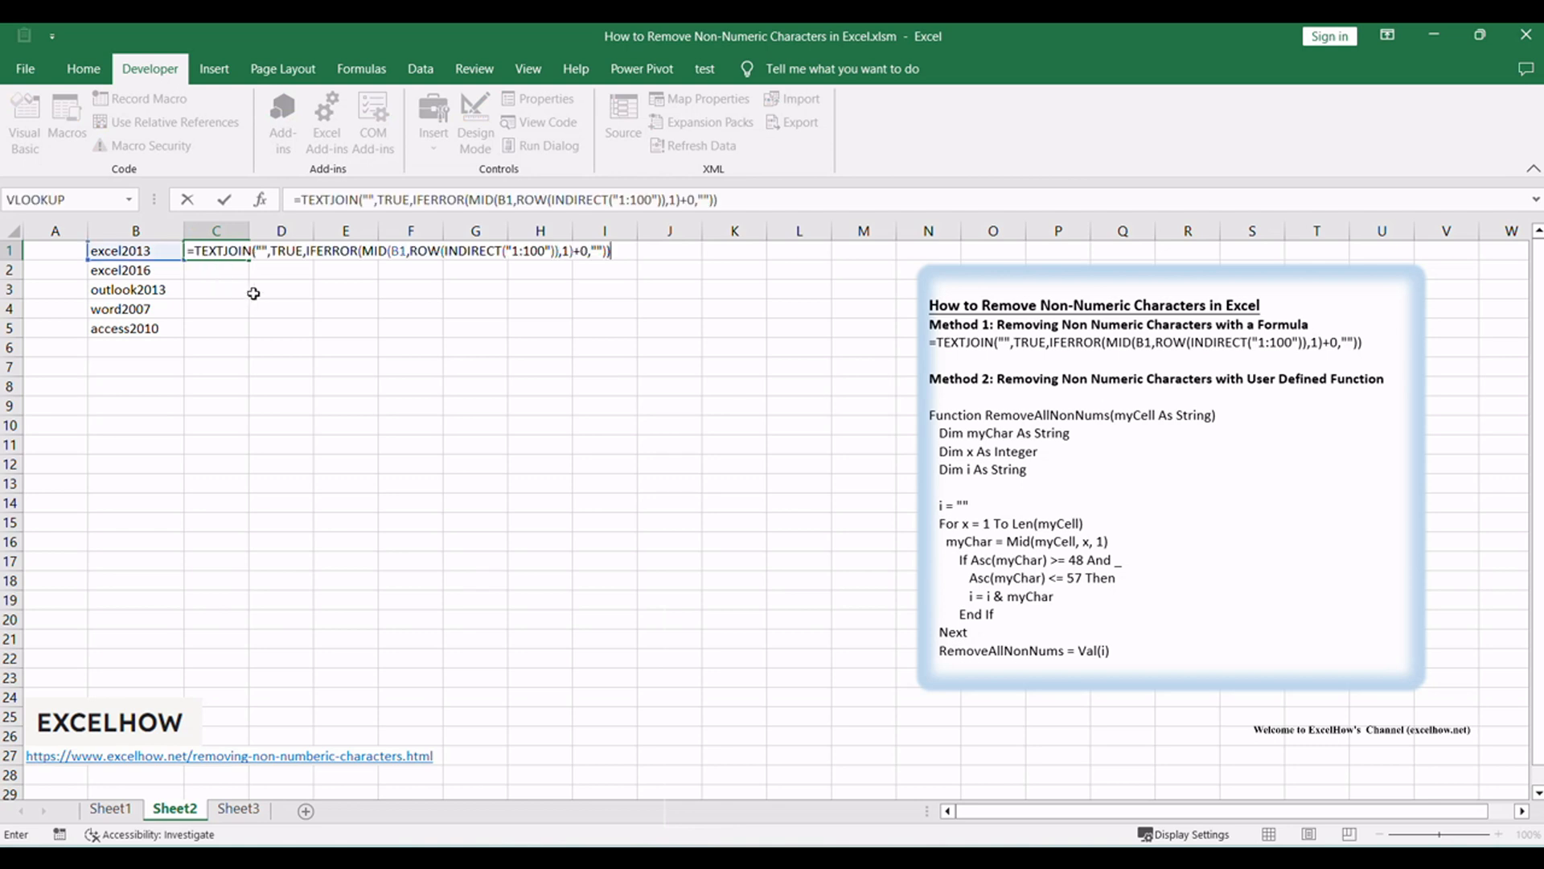
{"action": "left_click", "coordinate": [408, 201]}
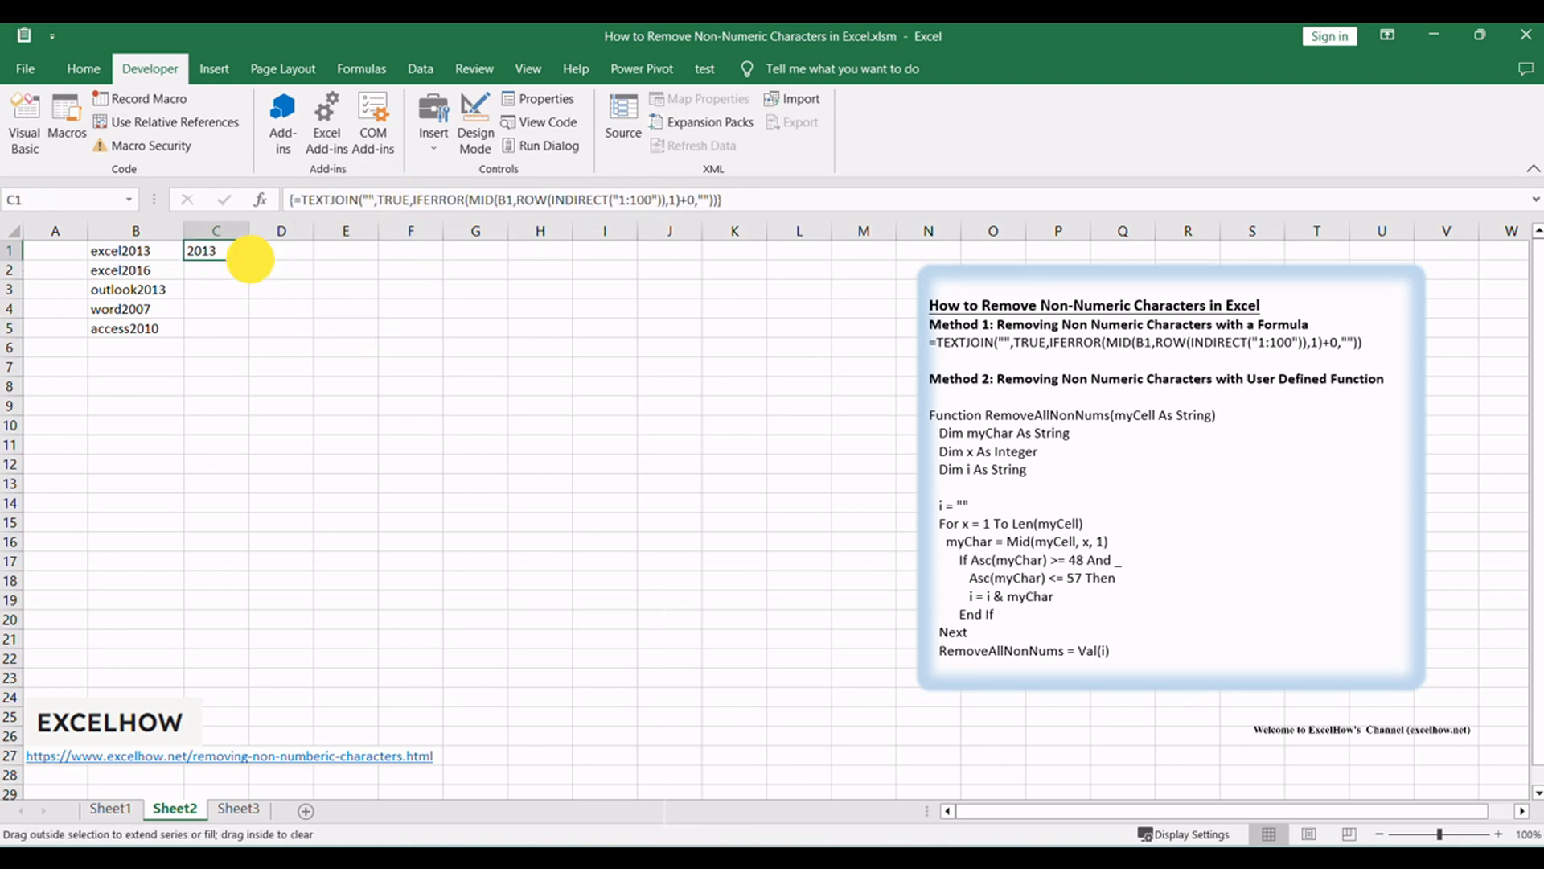
{"action": "left_click_drag", "start_coordinate": [247, 259], "coordinate": [215, 328]}
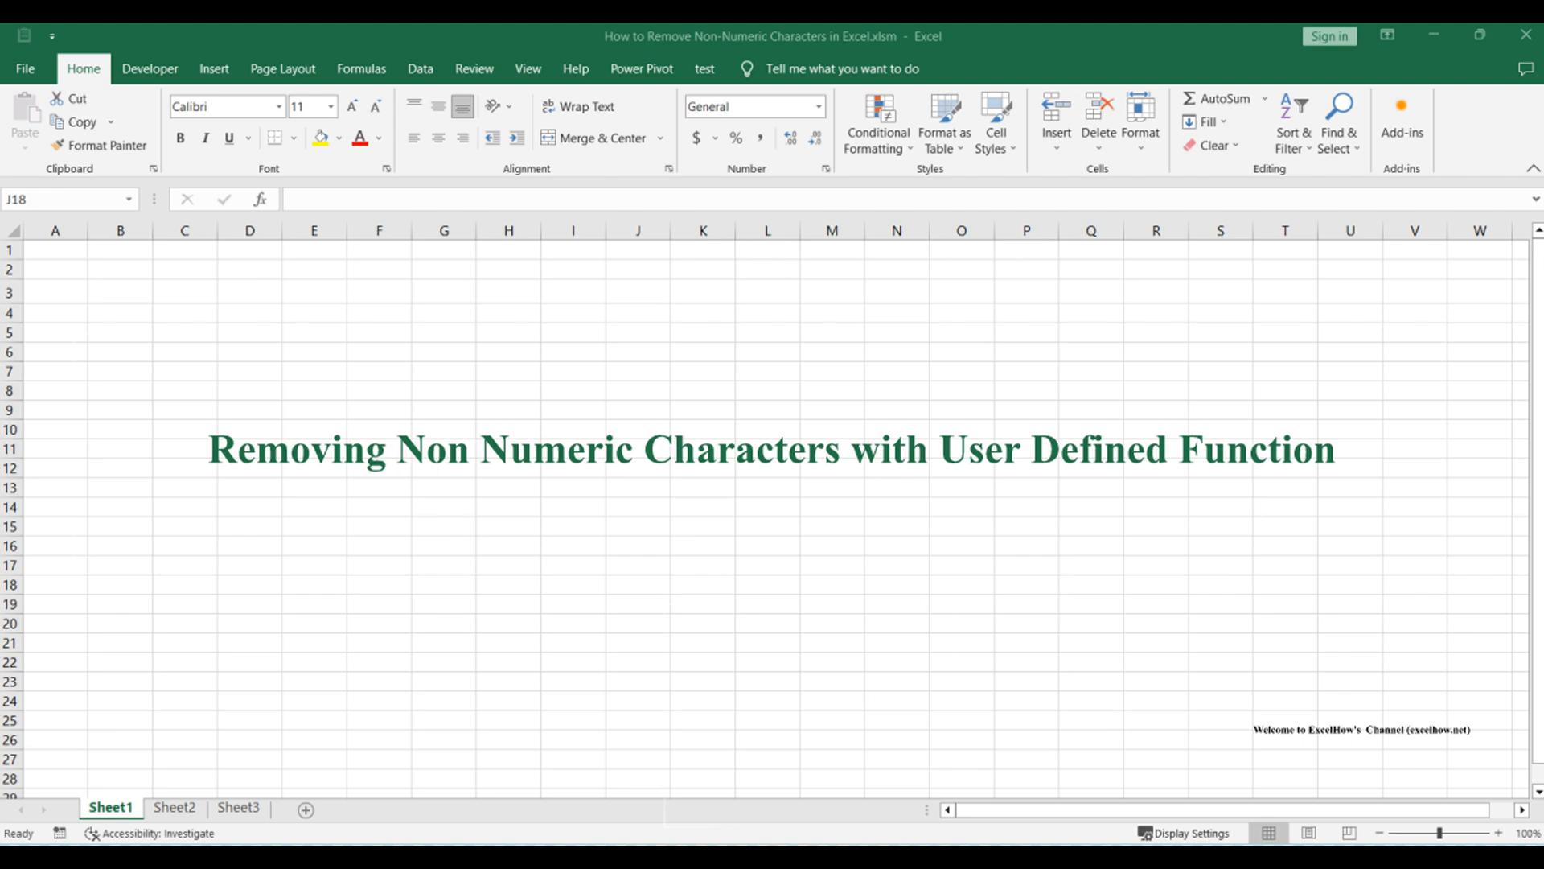
Return to Sheet2 showing 2013, 2016, 2013, 2007, 2010 and open the Visual Basic editor.
{"action": "left_click", "coordinate": [175, 807]}
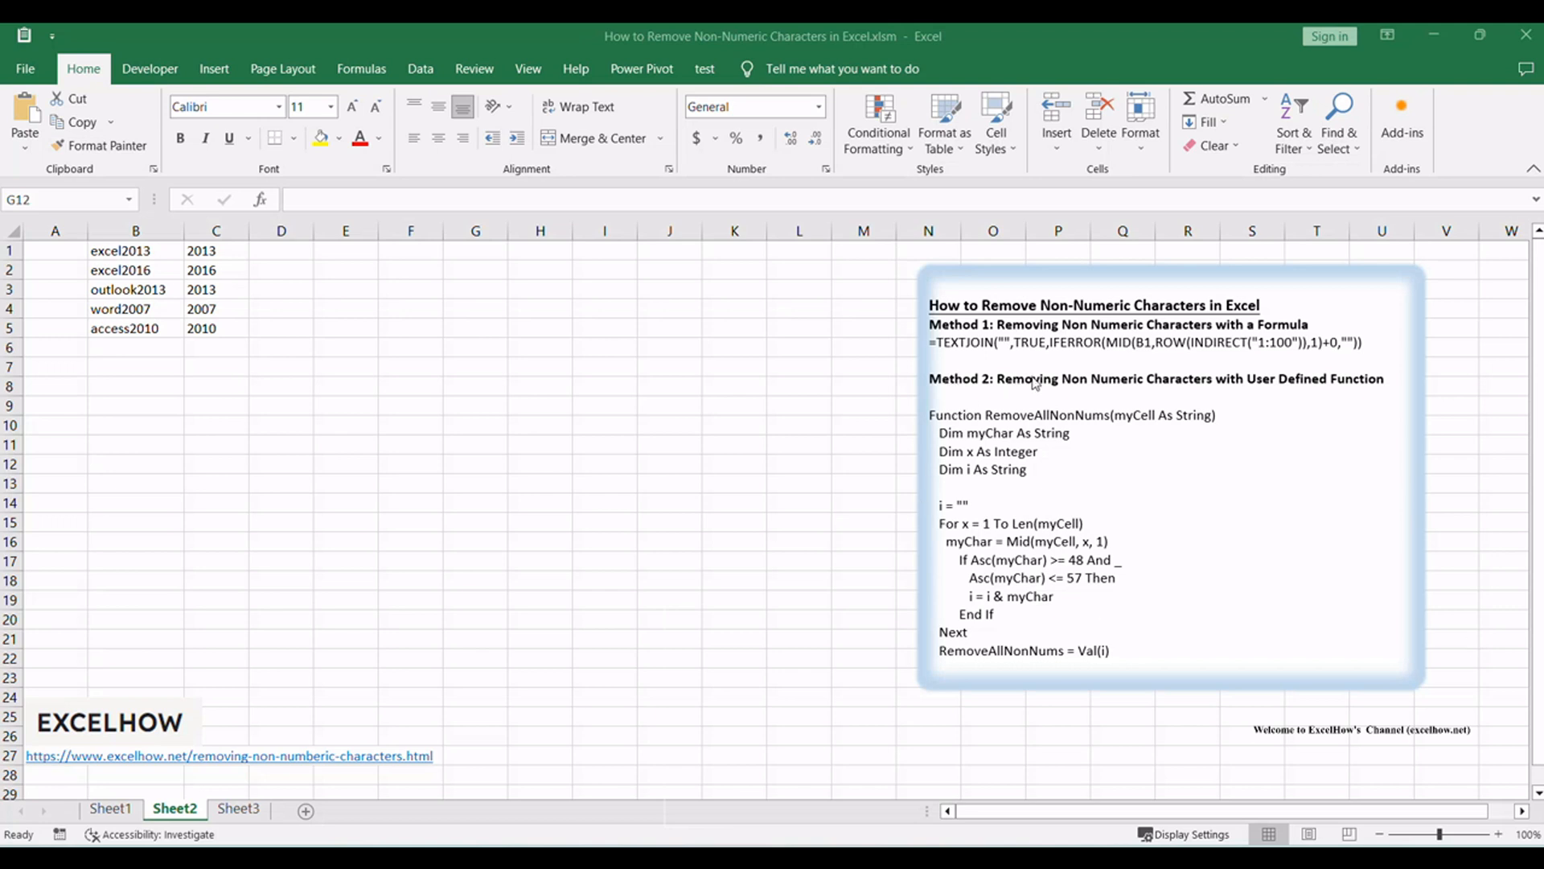
{"action": "mouse_move", "coordinate": [1322, 394]}
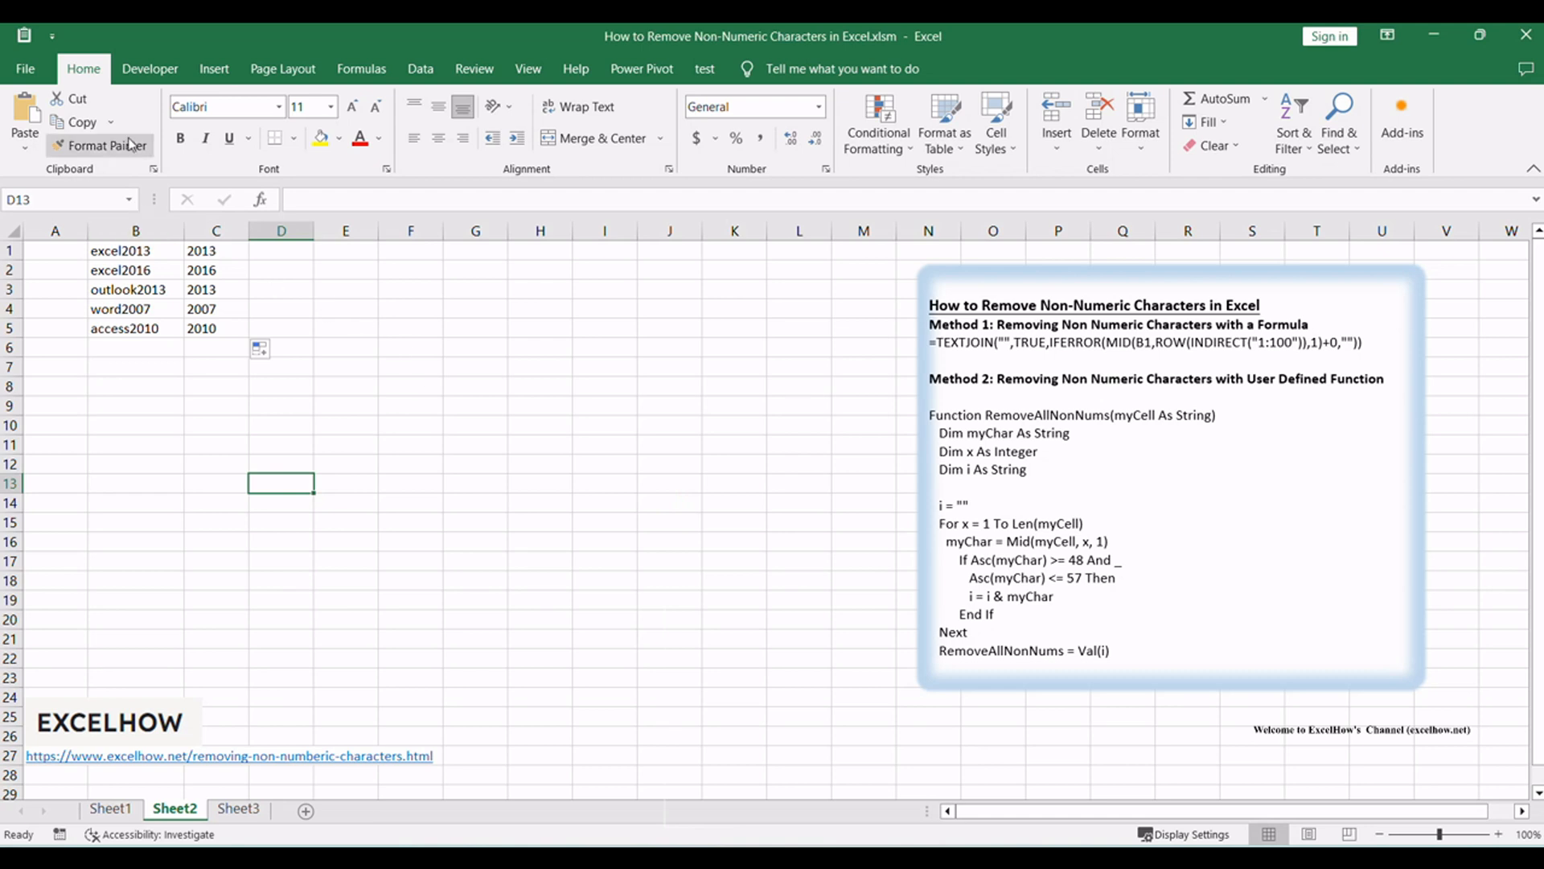
{"action": "left_click", "coordinate": [149, 67]}
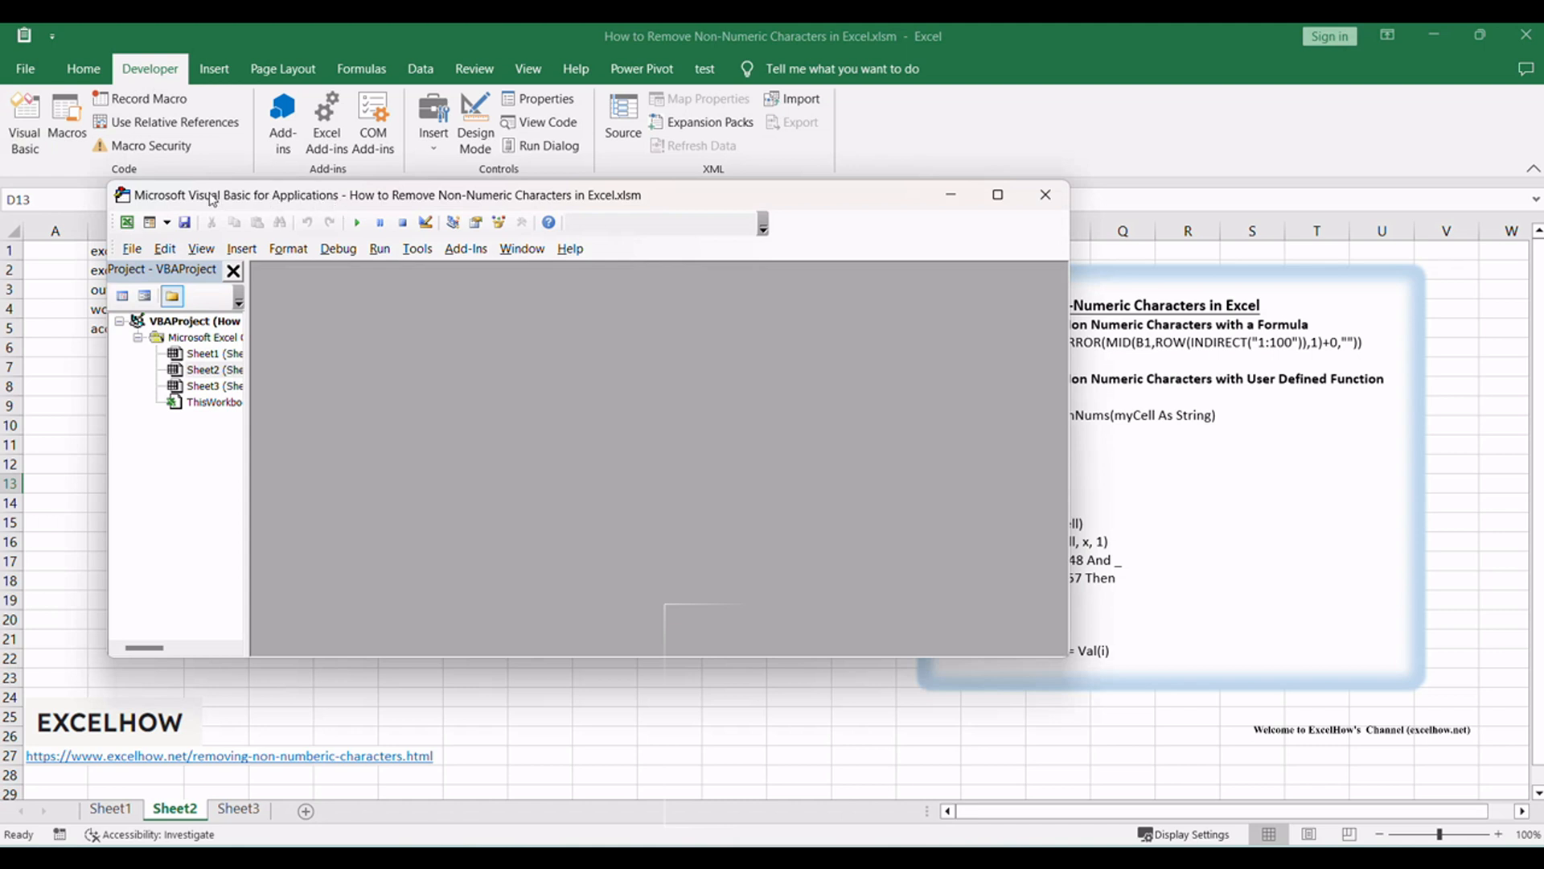
Move the VBA window aside and insert a new module for the RemoveAllNonNums code.
{"action": "left_click_drag", "start_coordinate": [384, 194], "coordinate": [522, 258]}
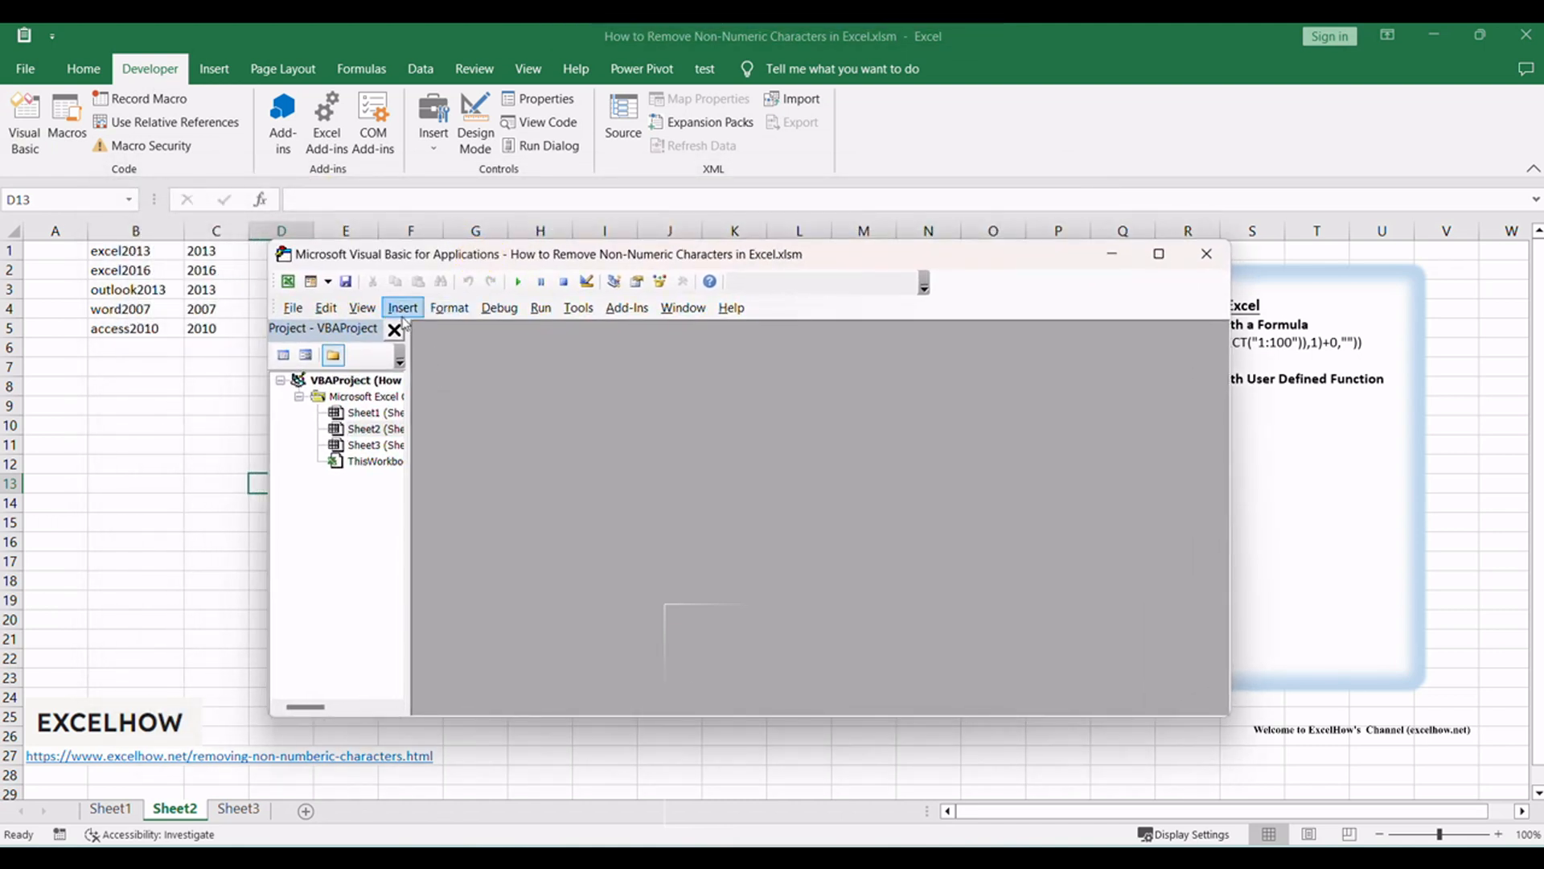
{"action": "left_click", "coordinate": [402, 307]}
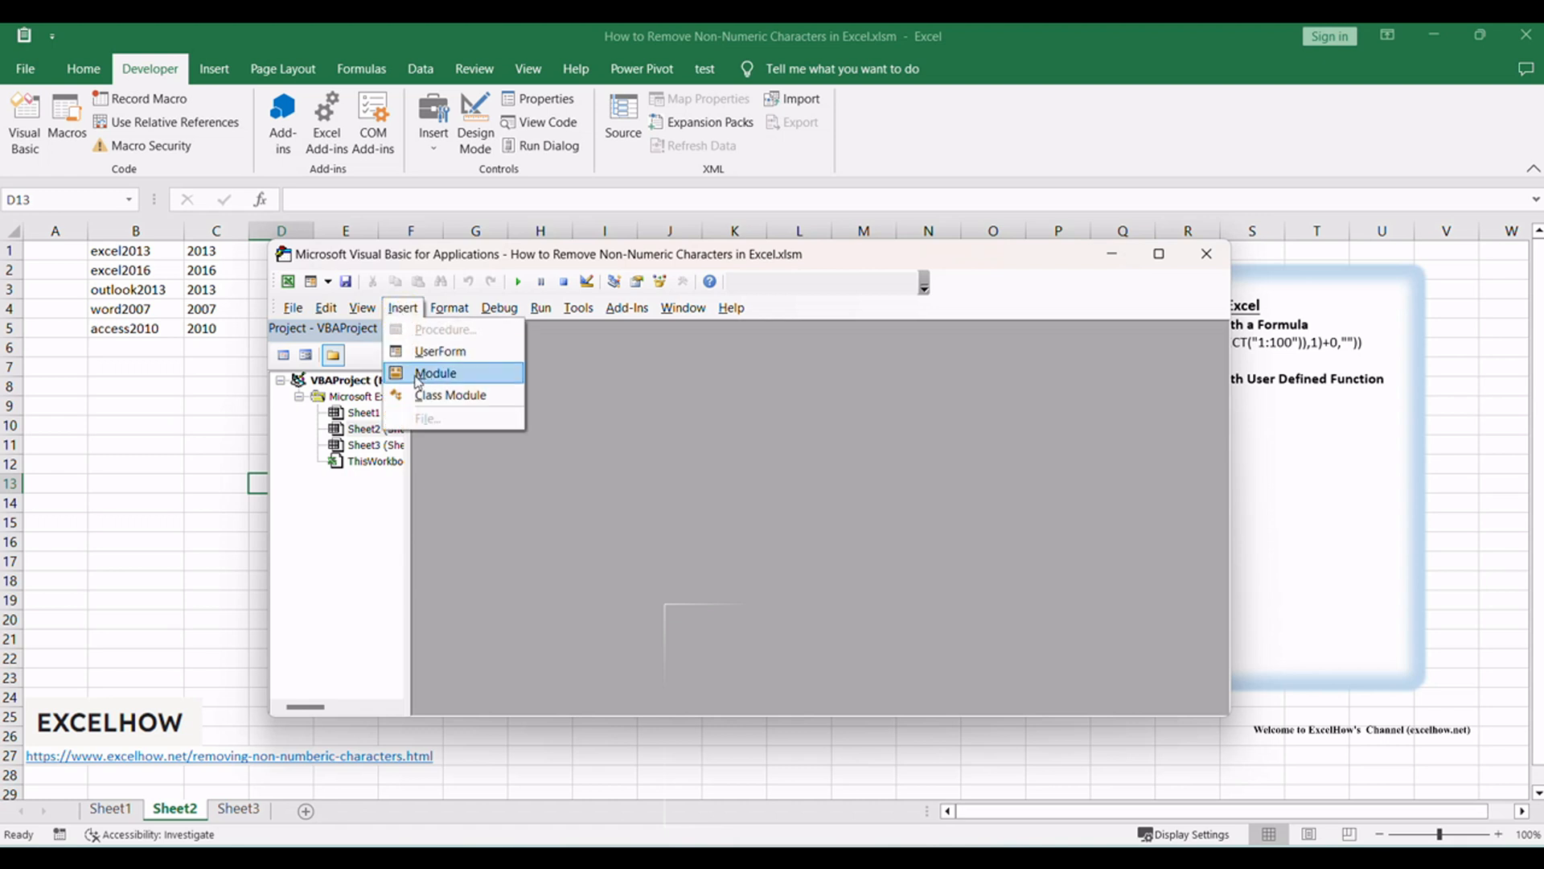
{"action": "left_click", "coordinate": [435, 372]}
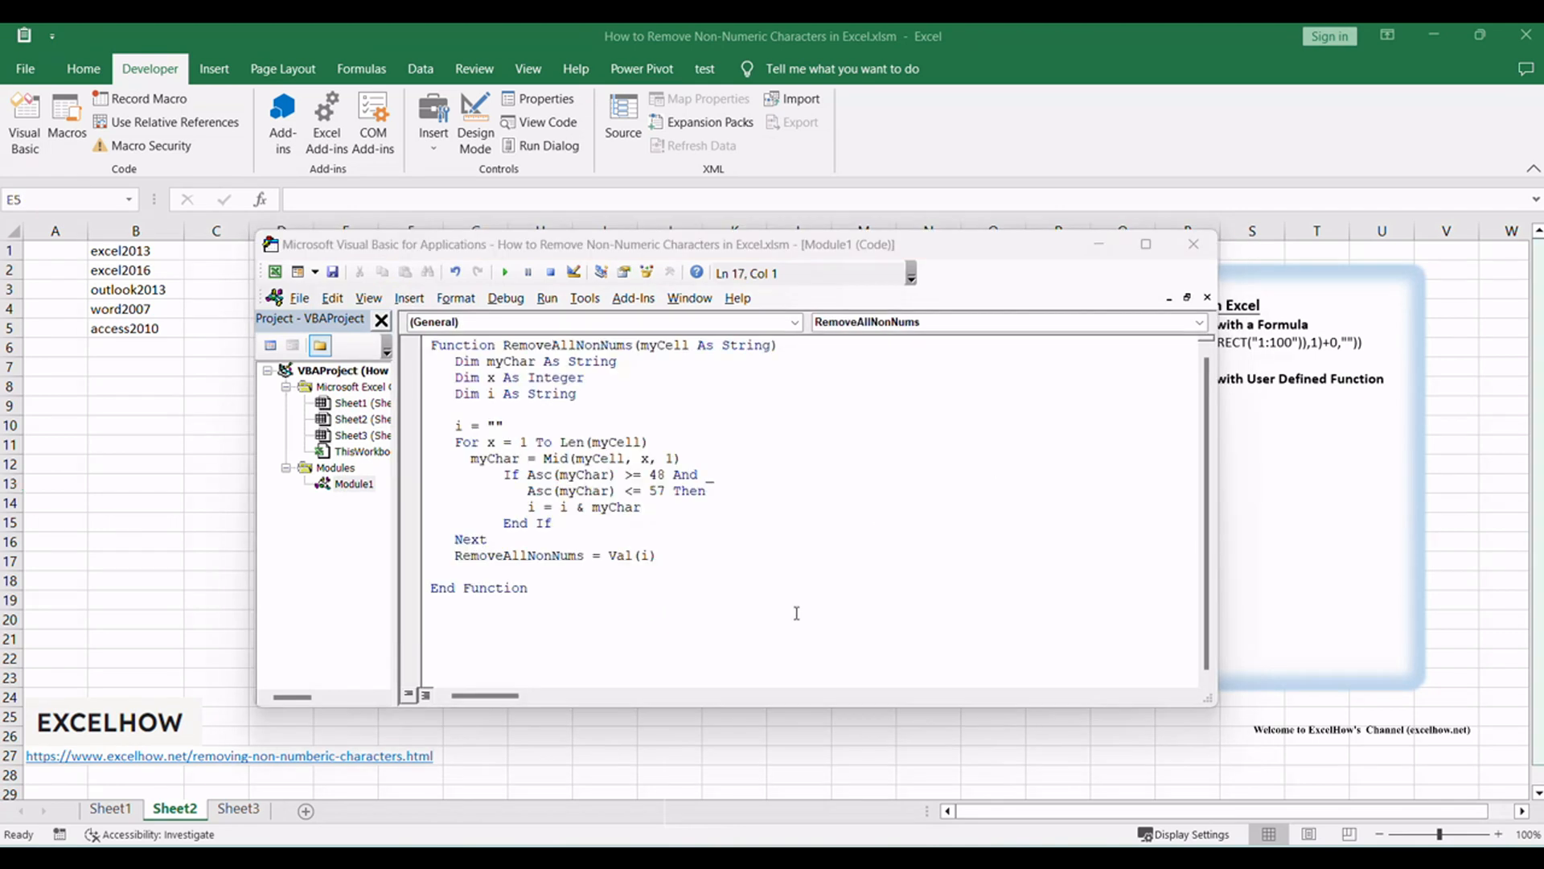
Select the module code and highlight the function name RemoveAllNonNums.
{"action": "key", "text": "ctrl+a"}
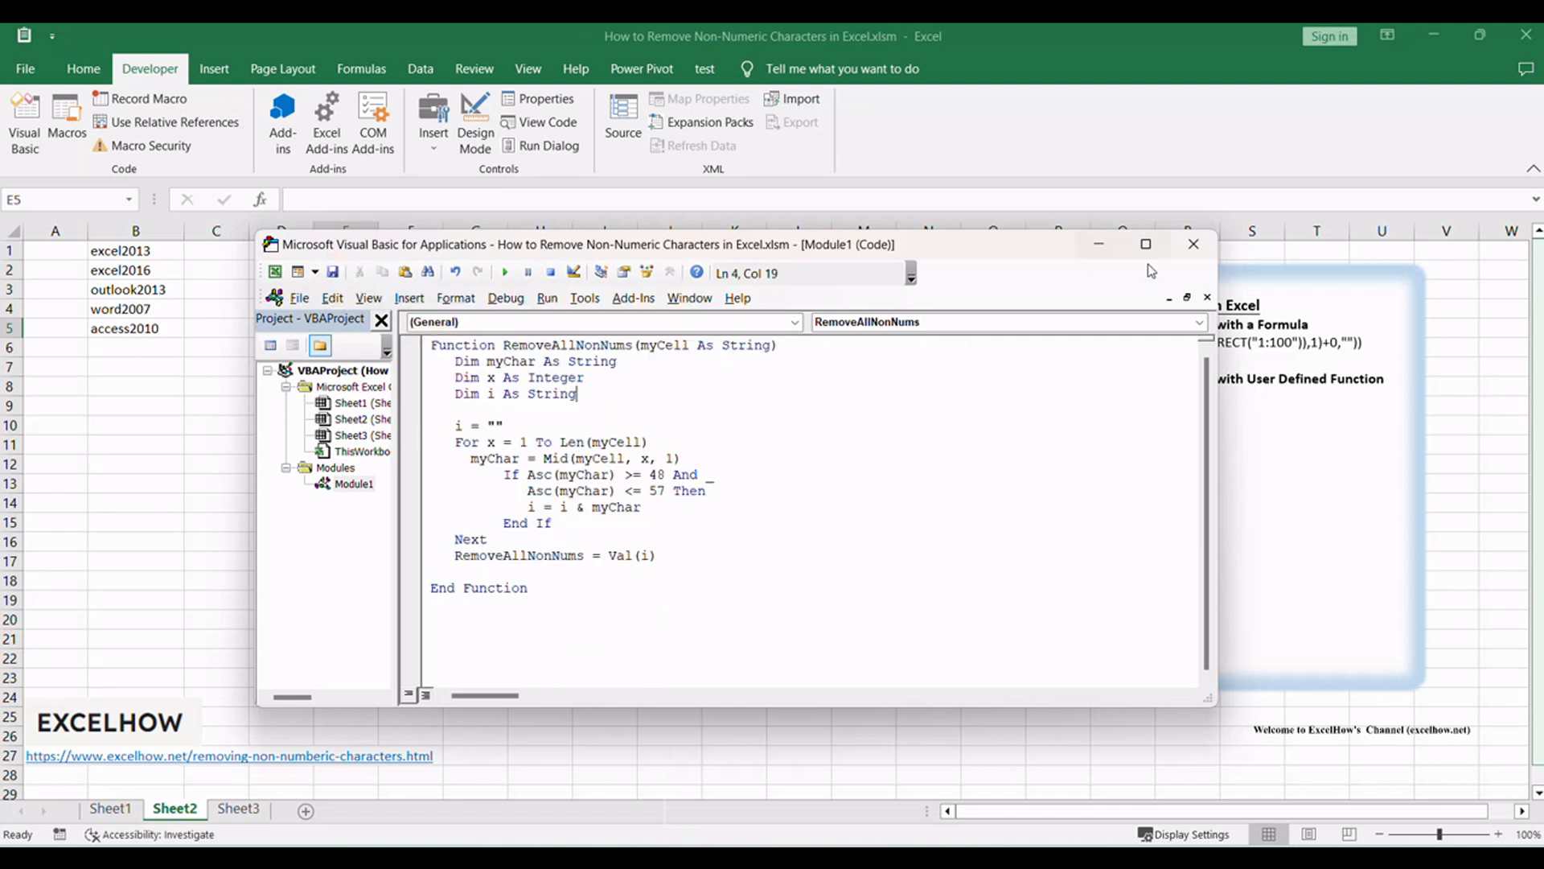
{"action": "mouse_move", "coordinate": [1023, 463]}
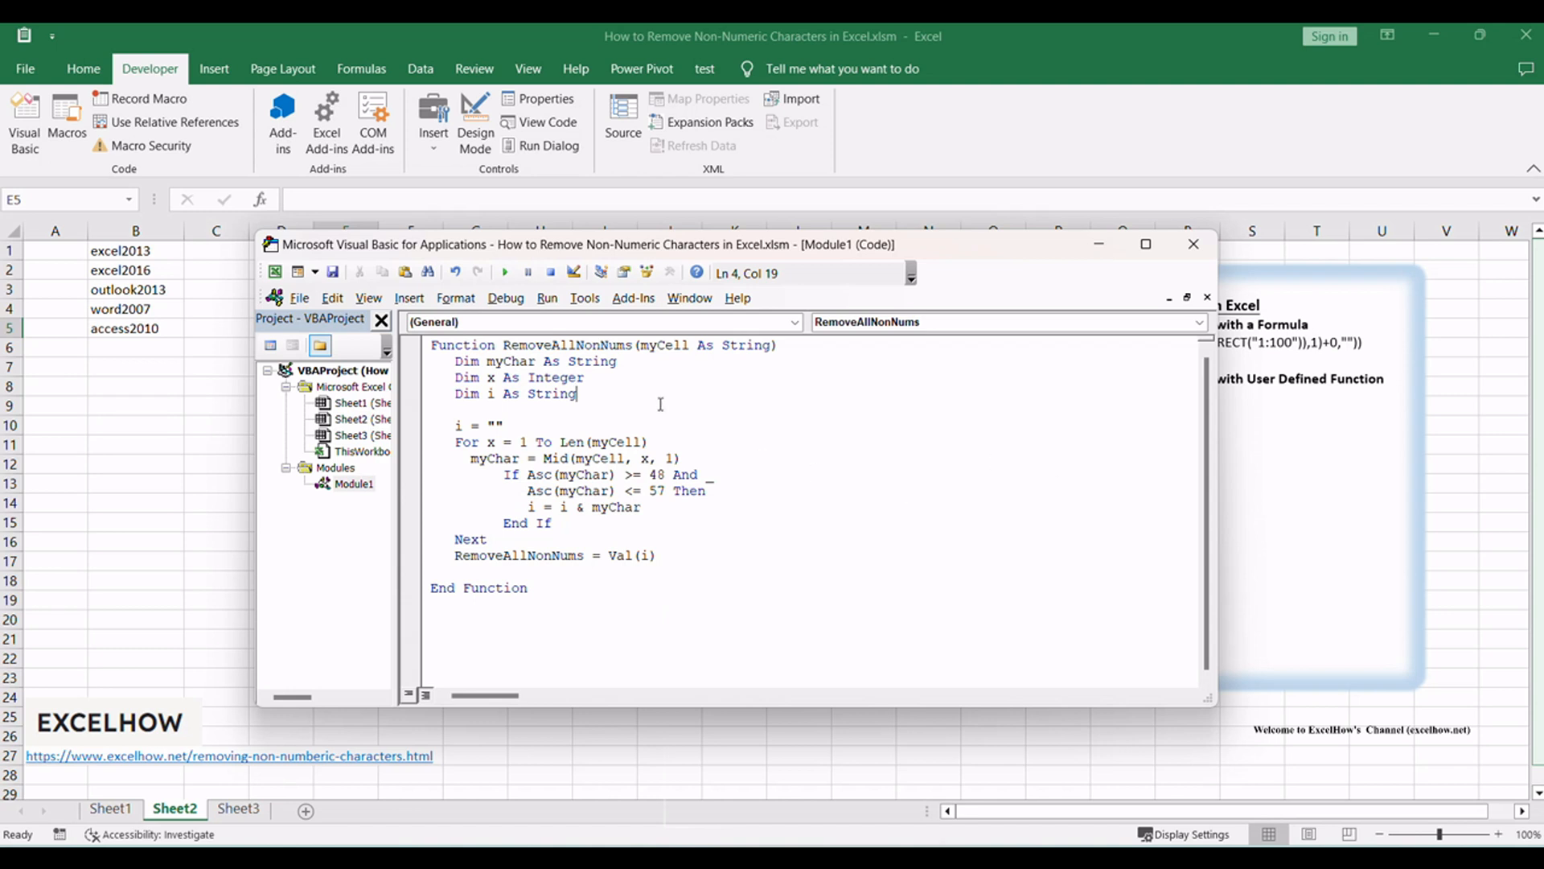
{"action": "double_click", "coordinate": [567, 346]}
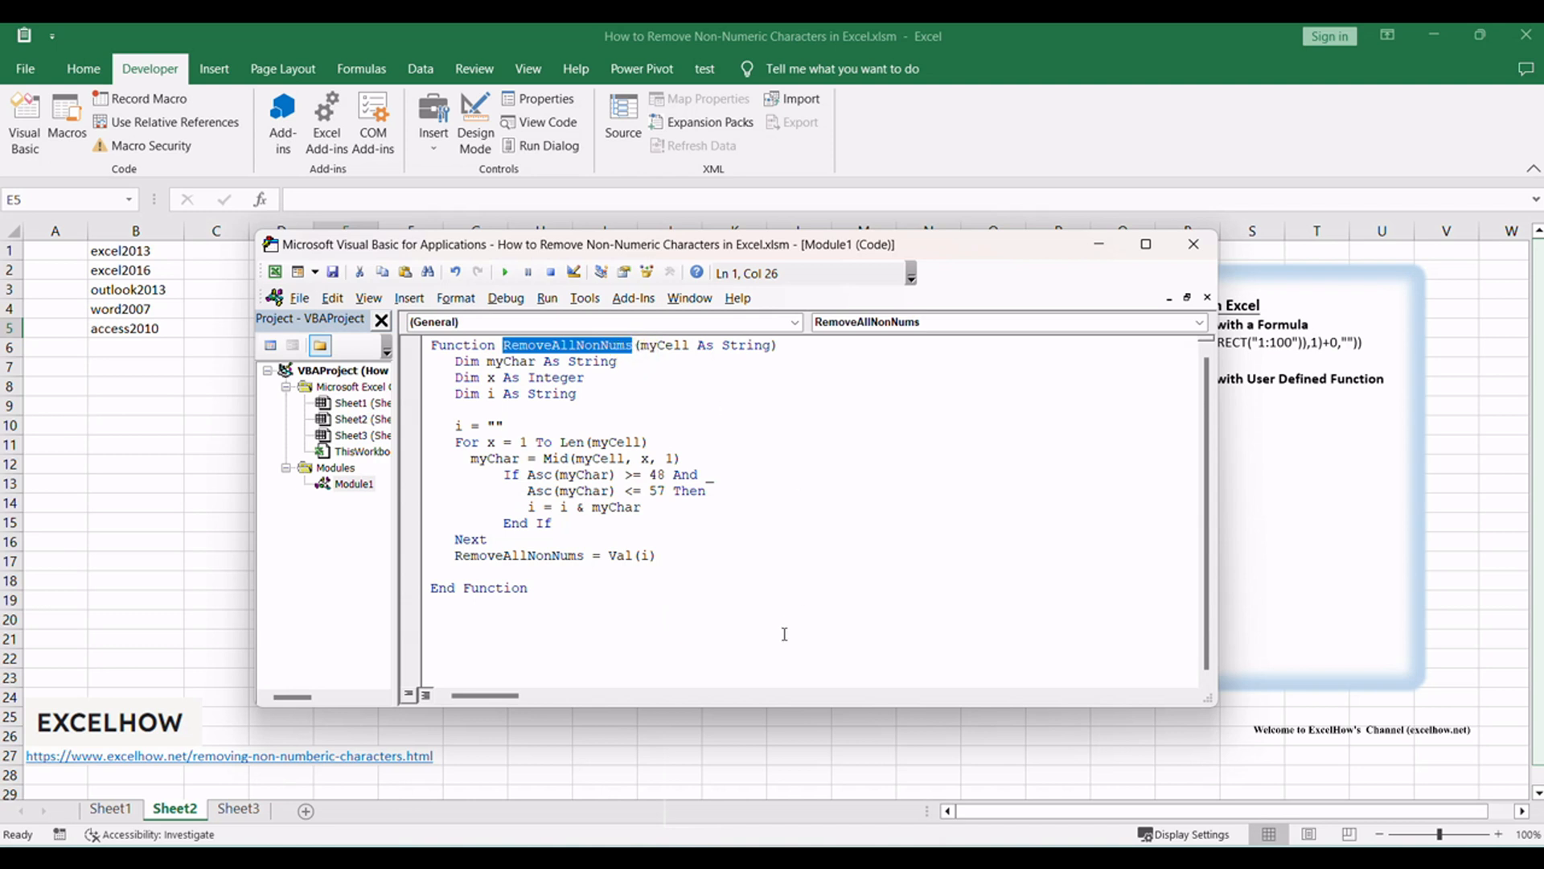
{"action": "mouse_move", "coordinate": [787, 534]}
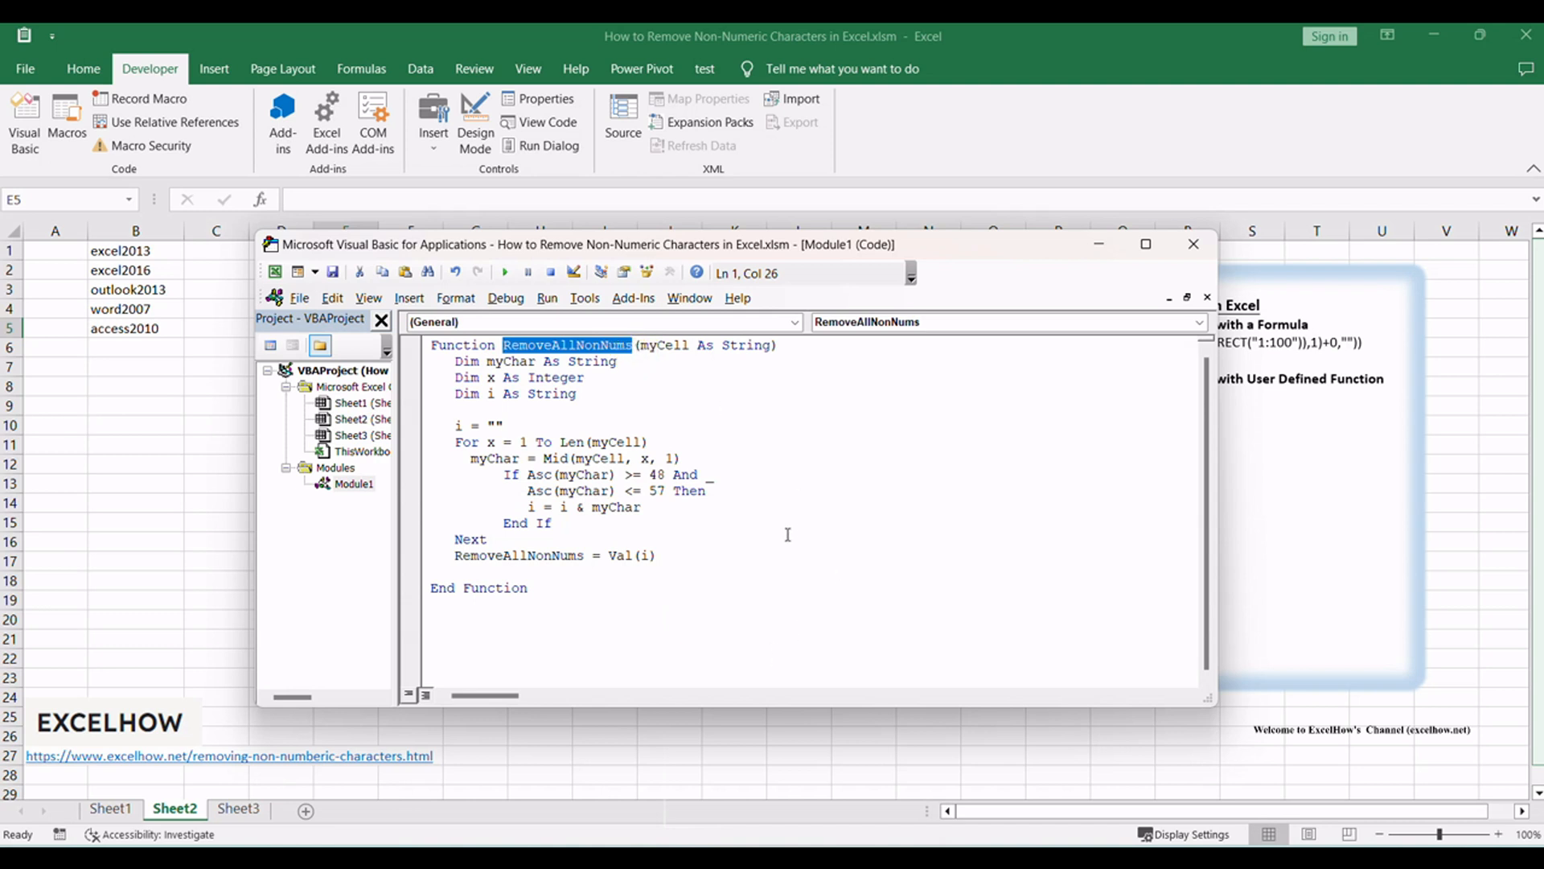
{"action": "mouse_move", "coordinate": [663, 368]}
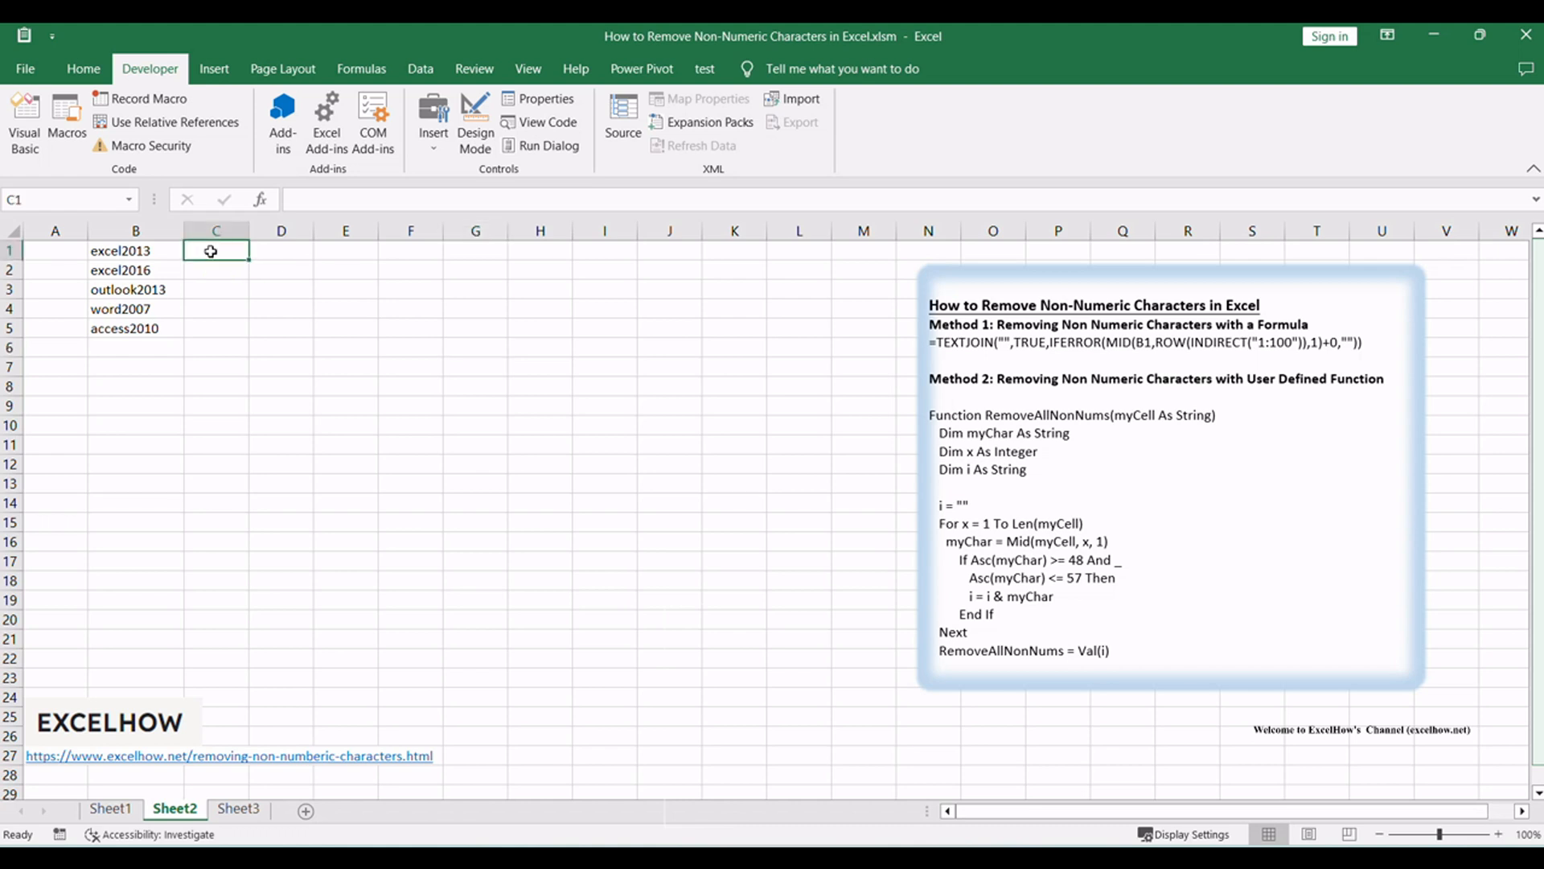
Enter =RemoveAllNonNums(B1) in C1 and fill it down to C5.
{"action": "type", "text": "=RemoveallNonNums(B1)"}
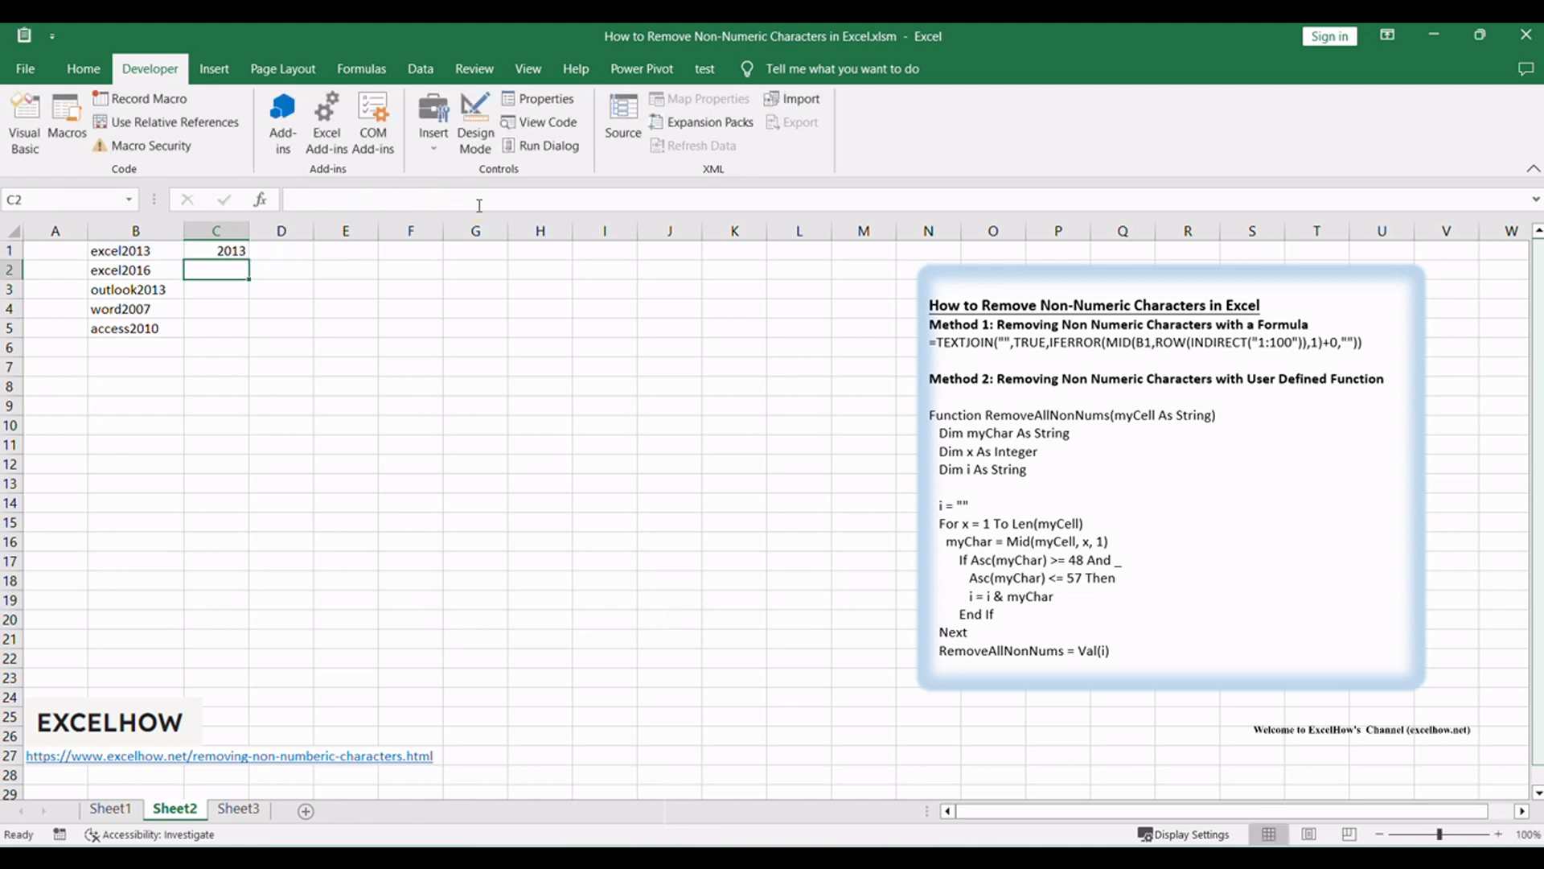
{"action": "left_click", "coordinate": [214, 250]}
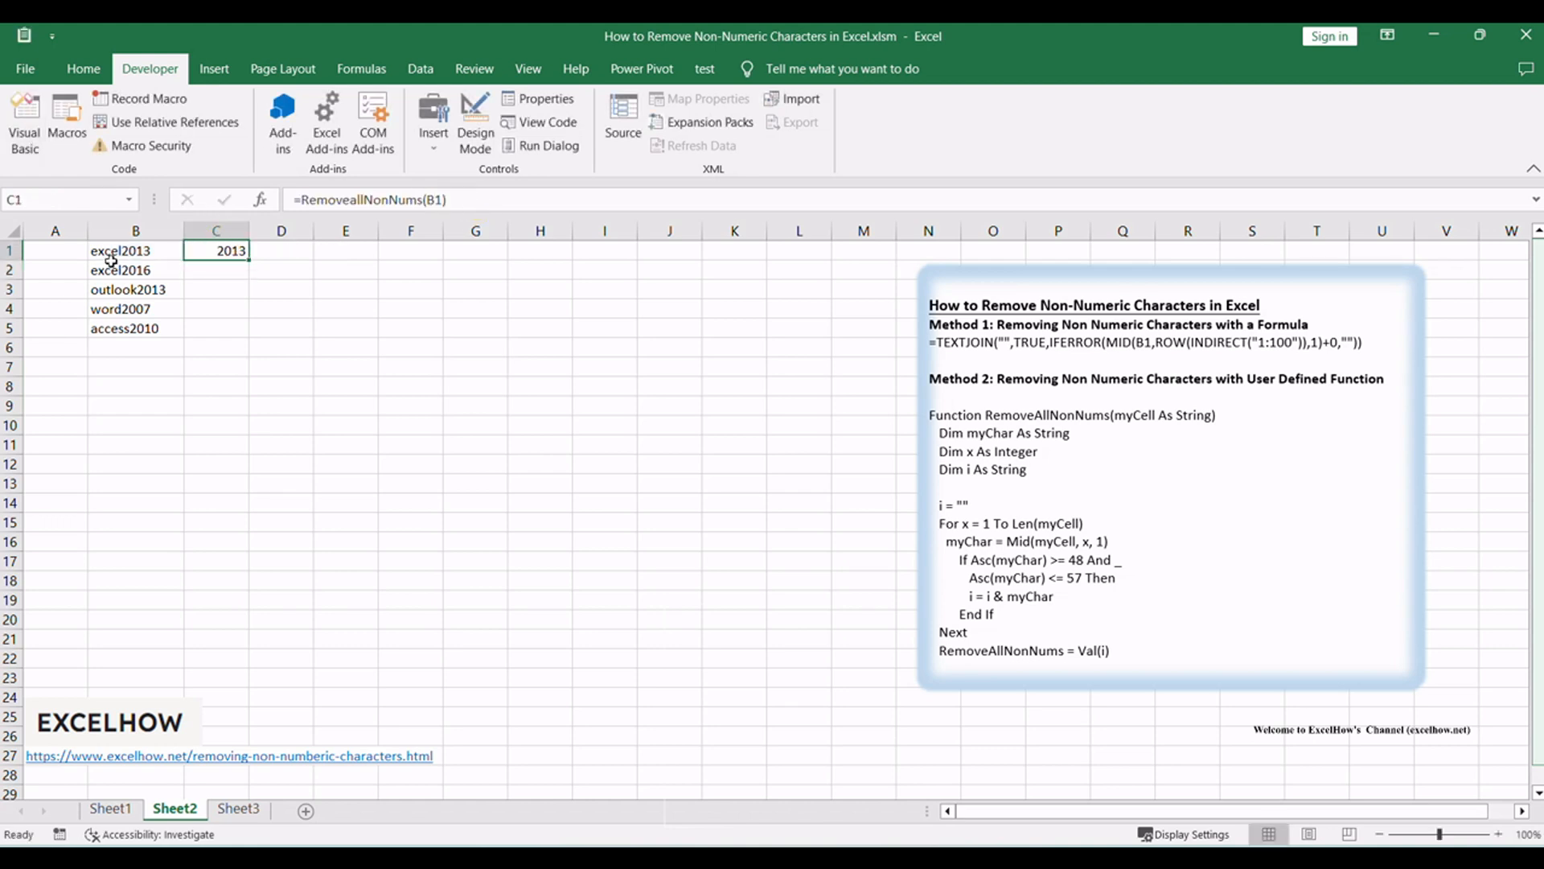
{"action": "left_click_drag", "start_coordinate": [215, 250], "coordinate": [215, 329]}
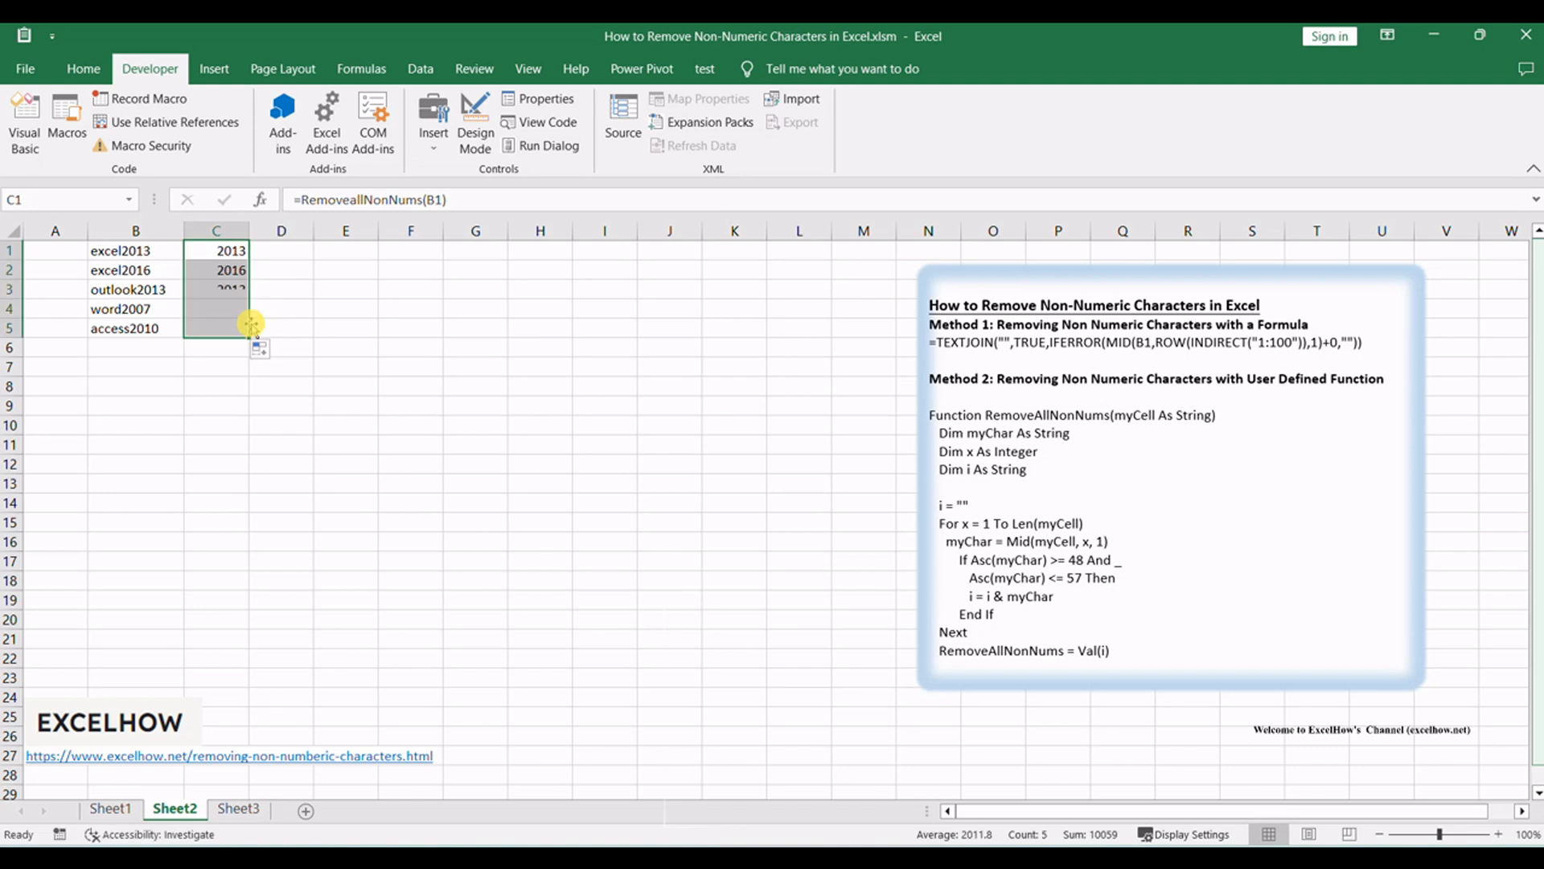